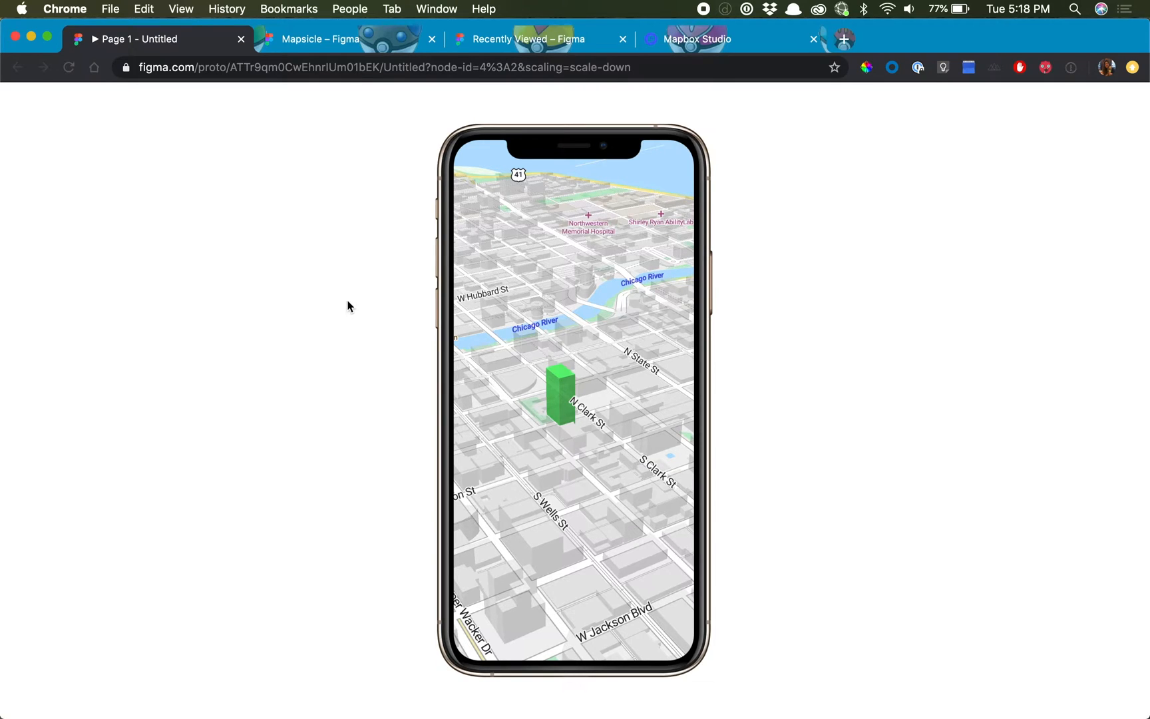
Step: Install the Mapsicle community plugin and return to the blank design file
left_click(320, 39)
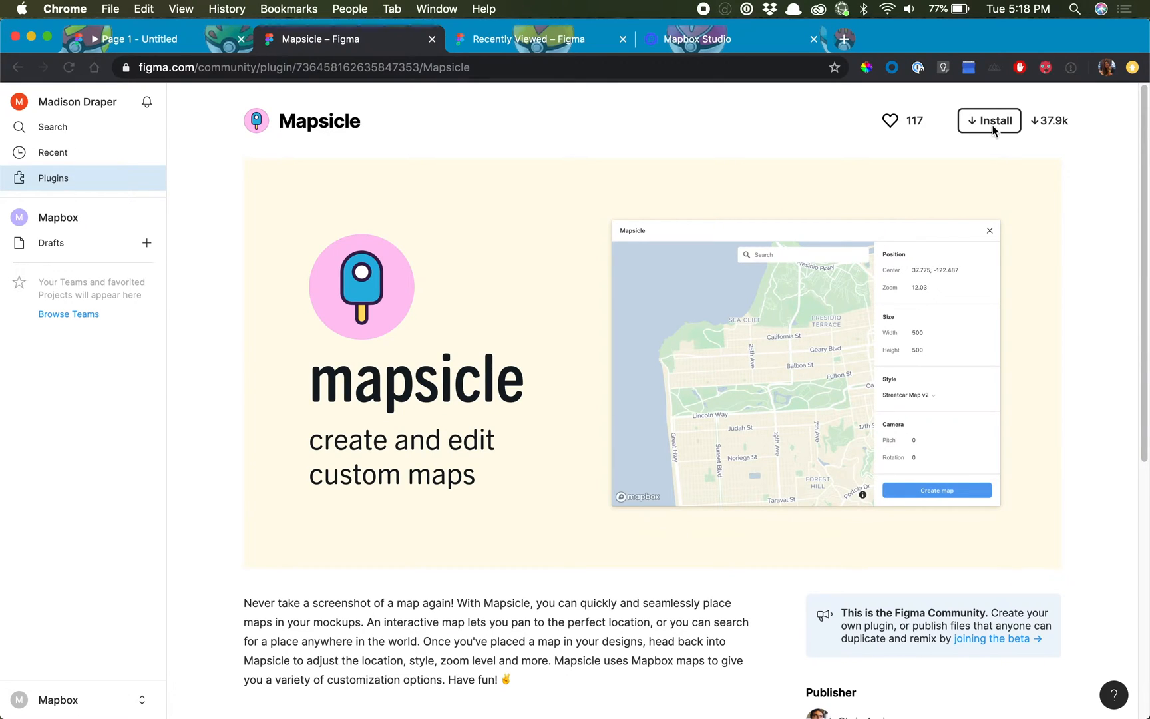
left_click(987, 120)
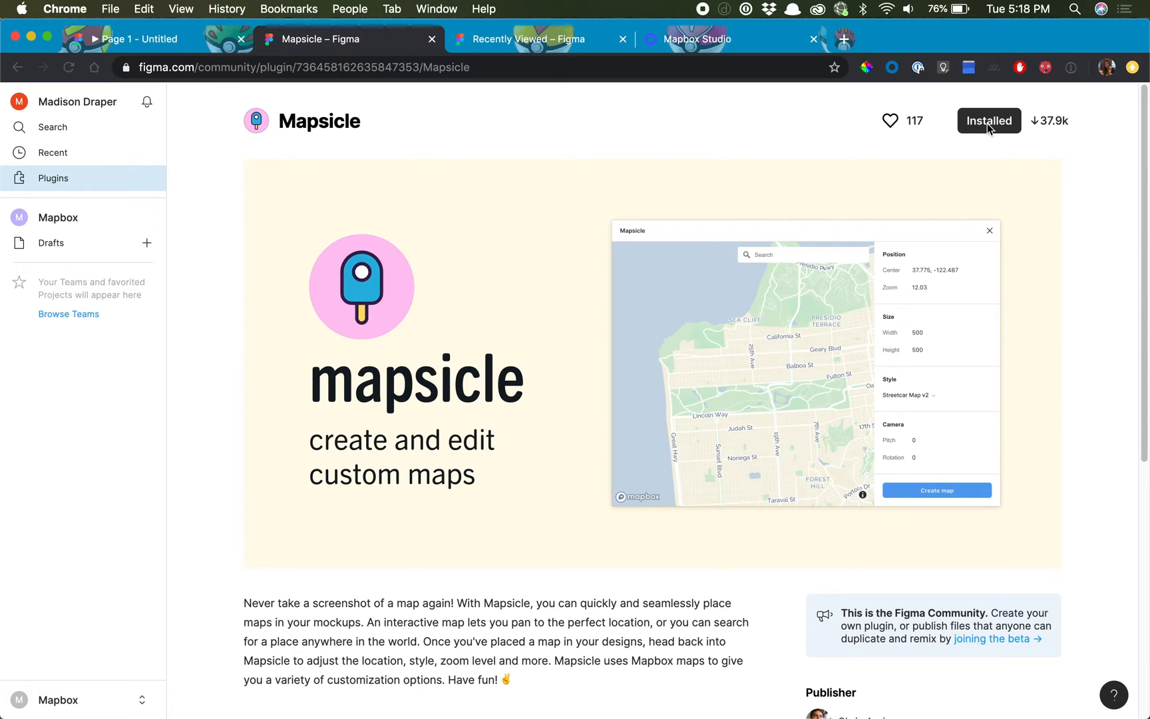
left_click(532, 38)
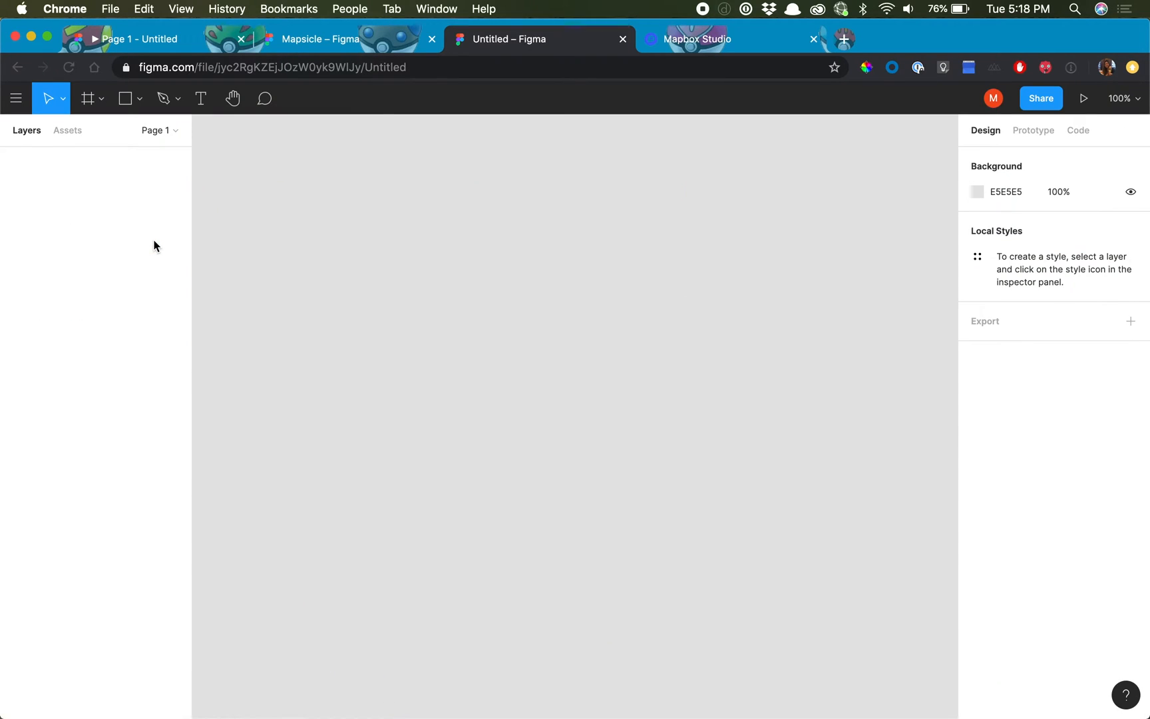
mouse_move(124, 164)
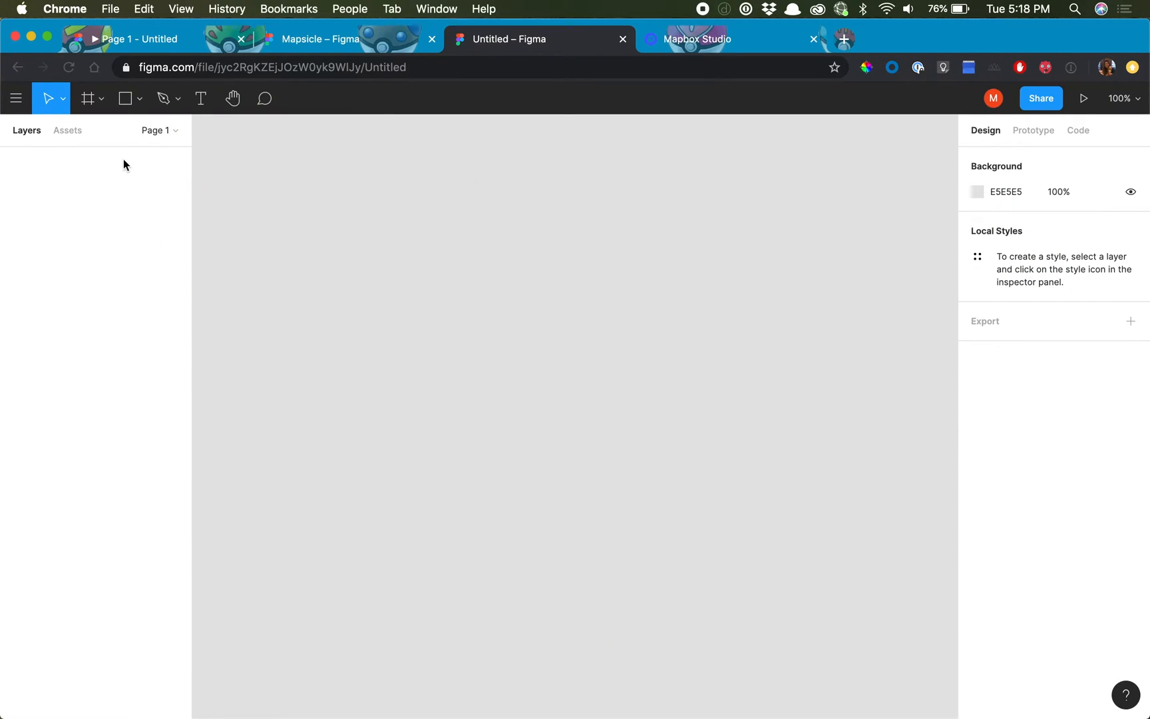
Step: Add a 375×812 frame from the iPhone 11 Pro / X preset
left_click(102, 98)
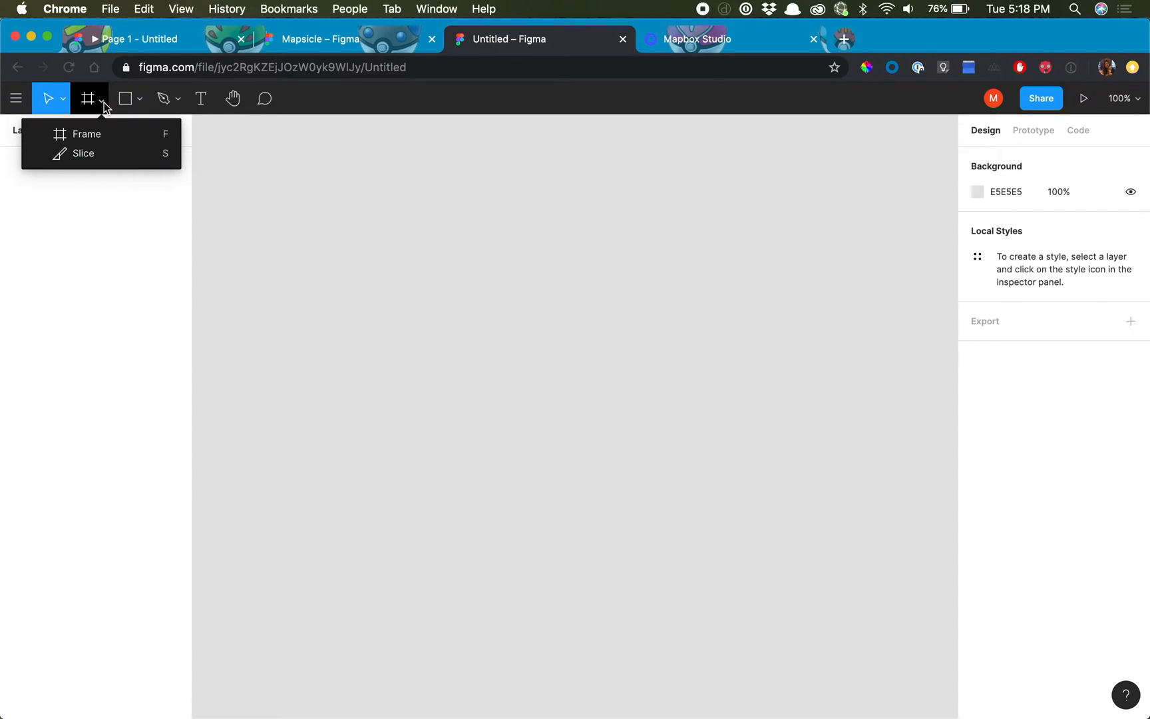
left_click(85, 133)
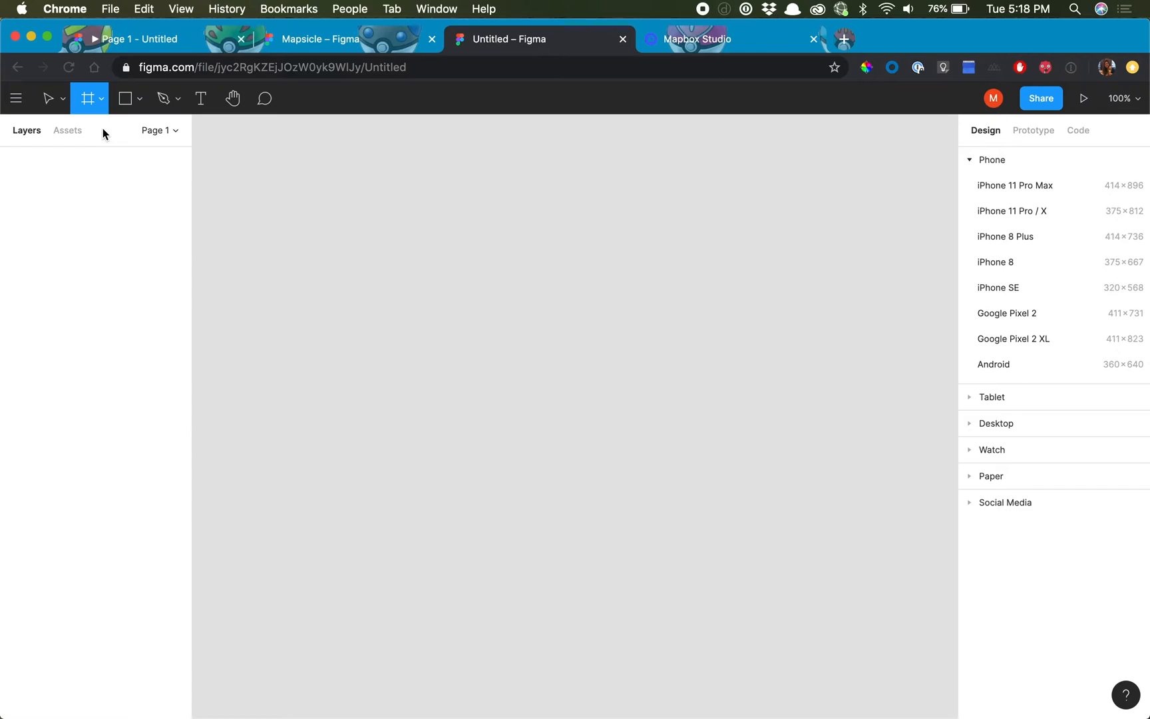
mouse_move(643, 193)
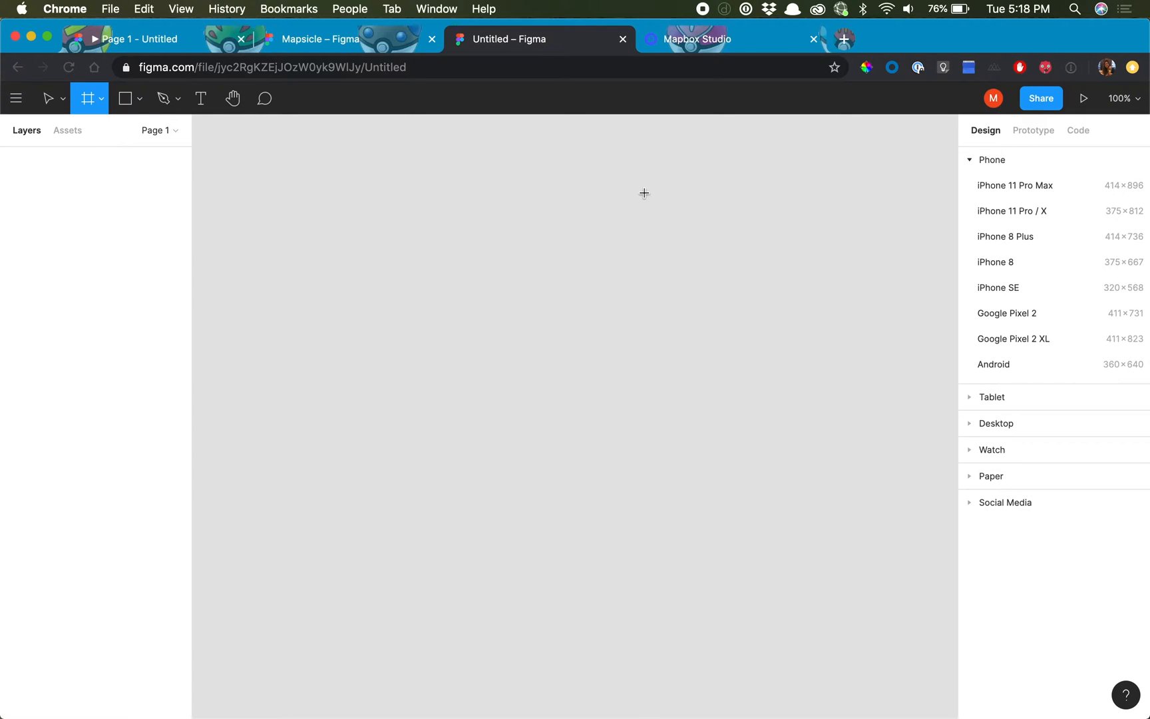
mouse_move(997, 213)
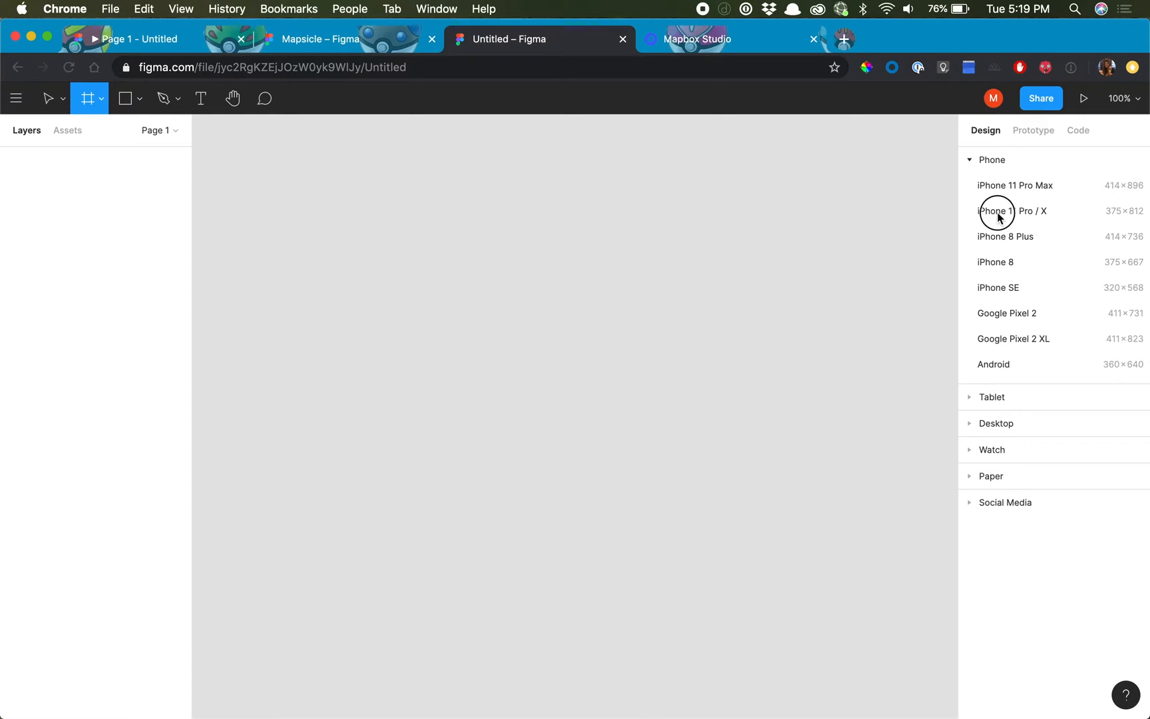
left_click(1015, 211)
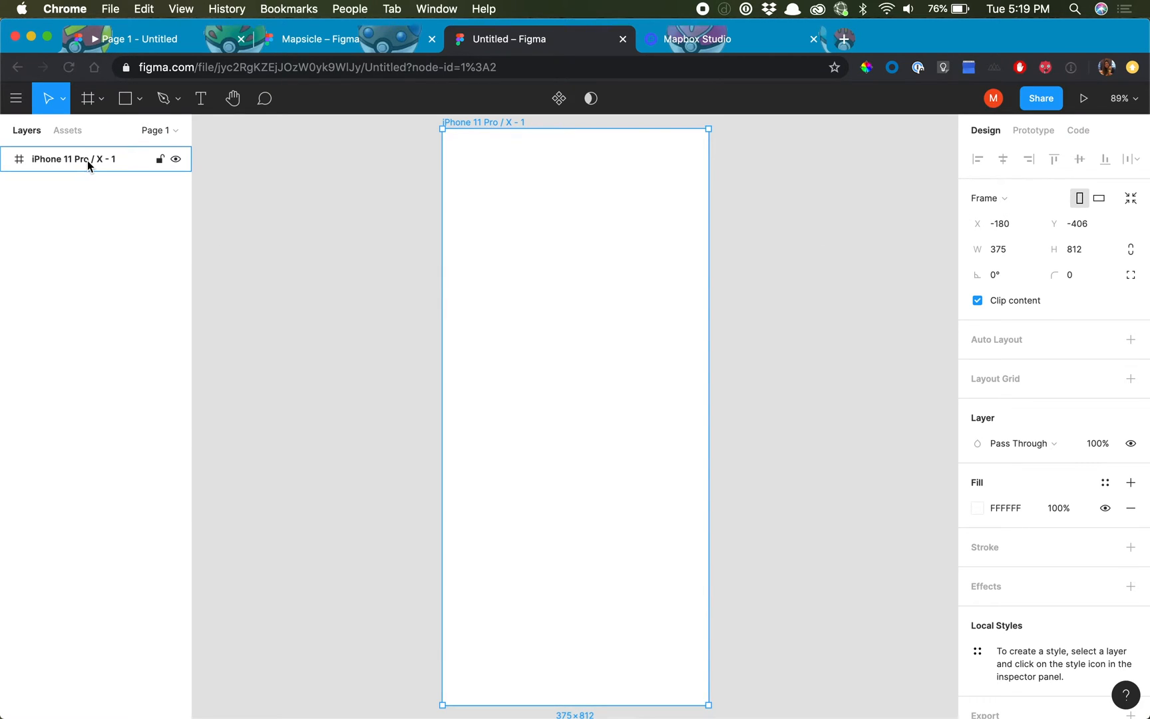
Step: Run Mapsicle on the iPhone frame and choose 'Add a custom style…' from its Style list
right_click(73, 159)
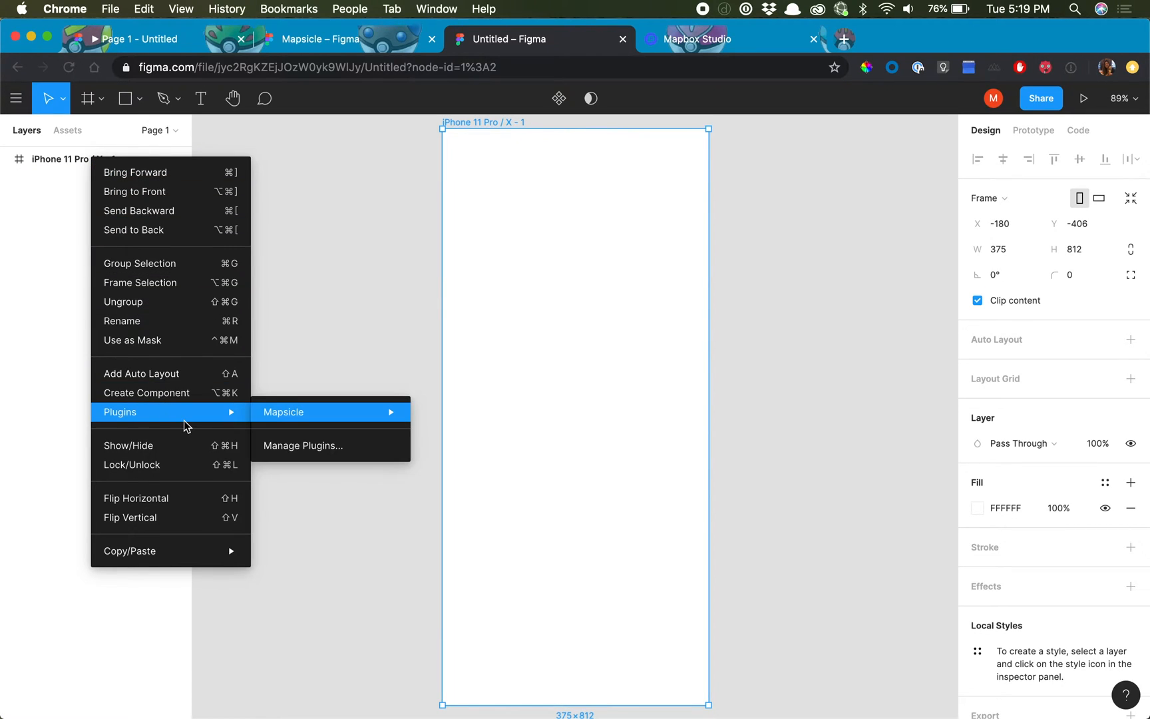
mouse_move(330, 411)
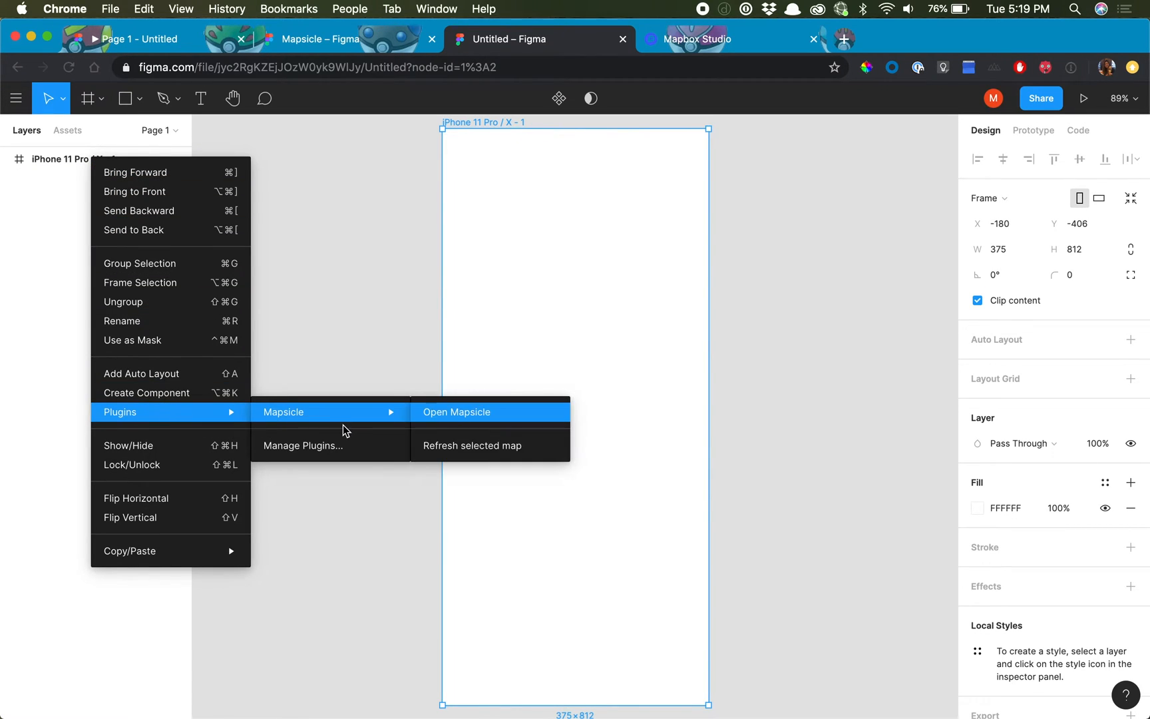
left_click(456, 412)
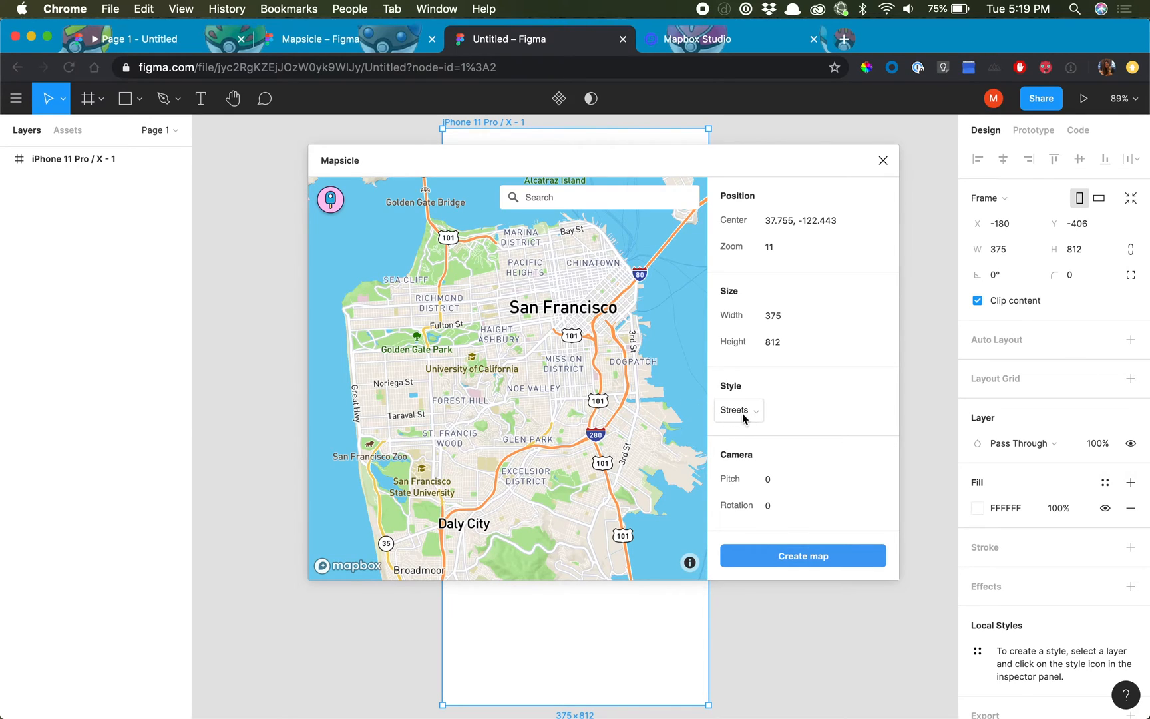
left_click(738, 410)
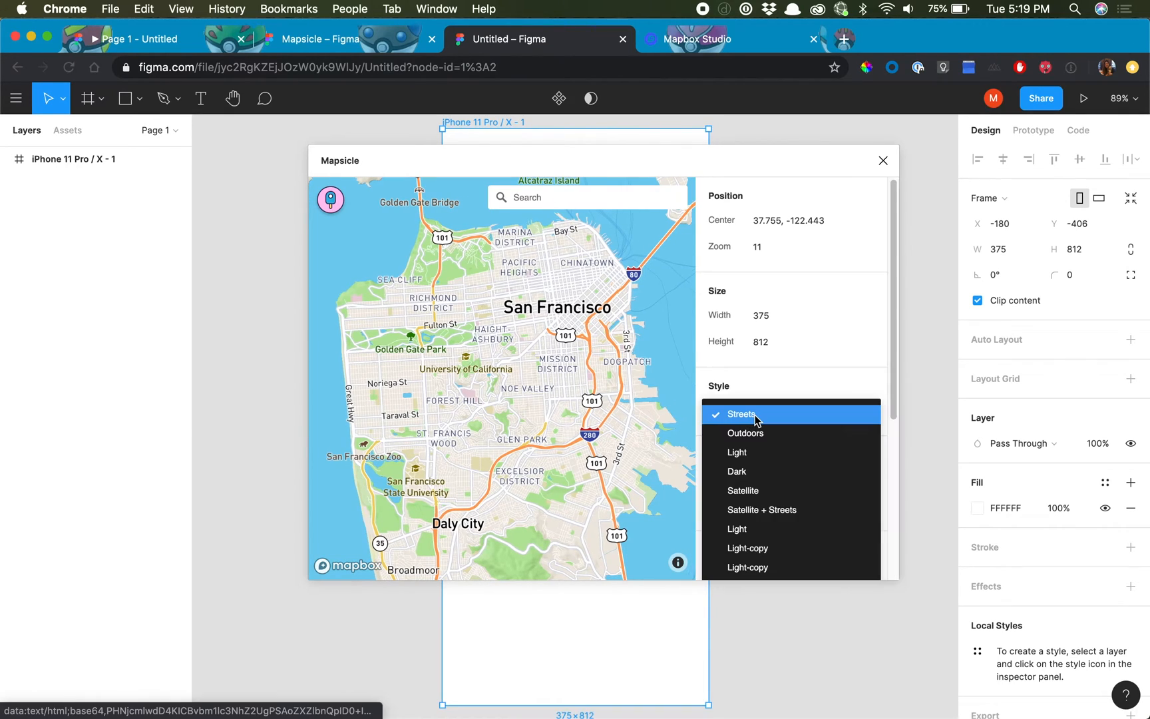
scroll("down", 3)
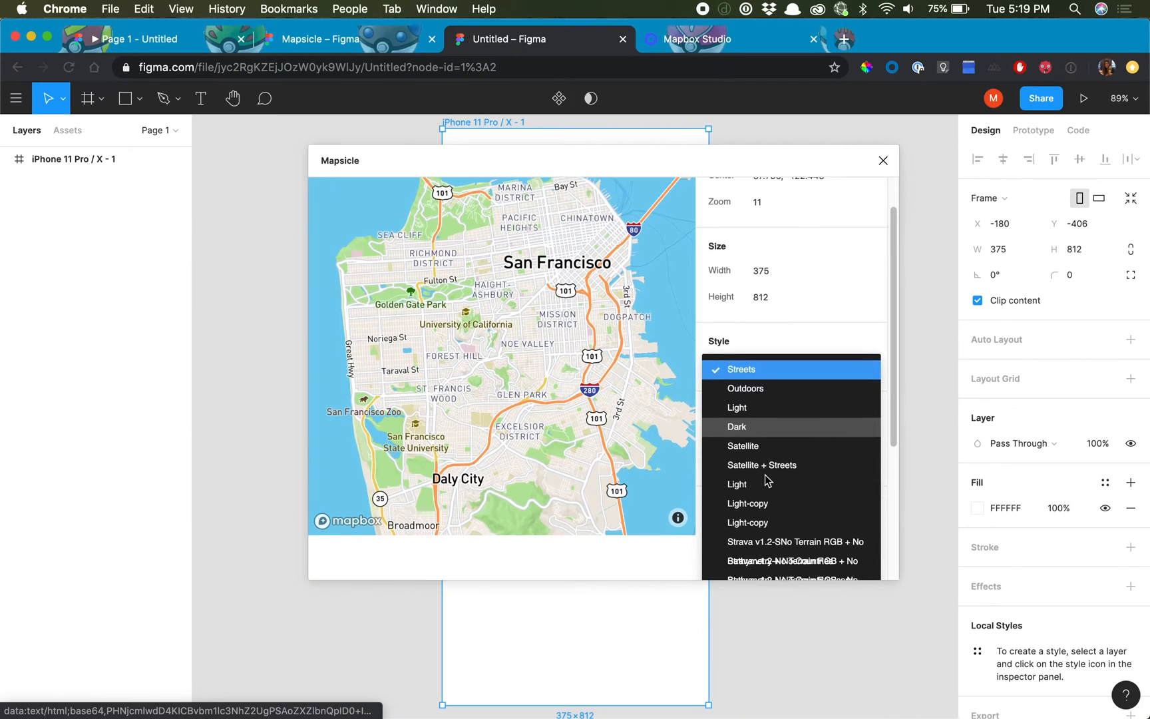
scroll("down", 3)
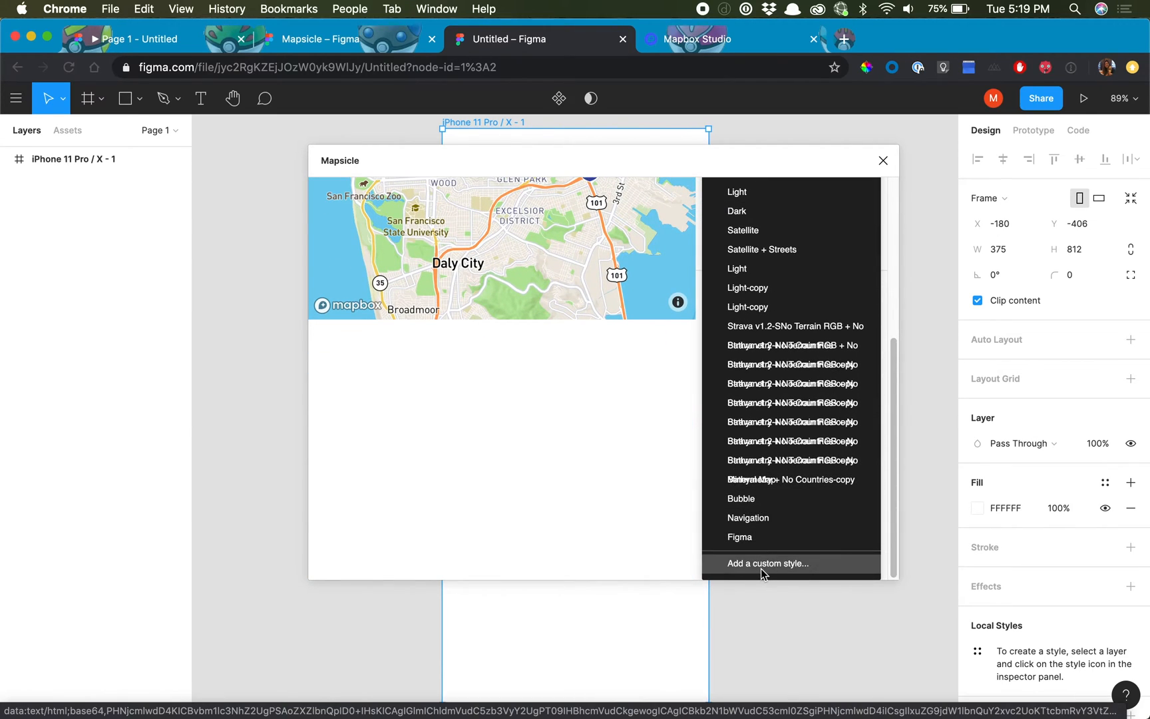
left_click(767, 563)
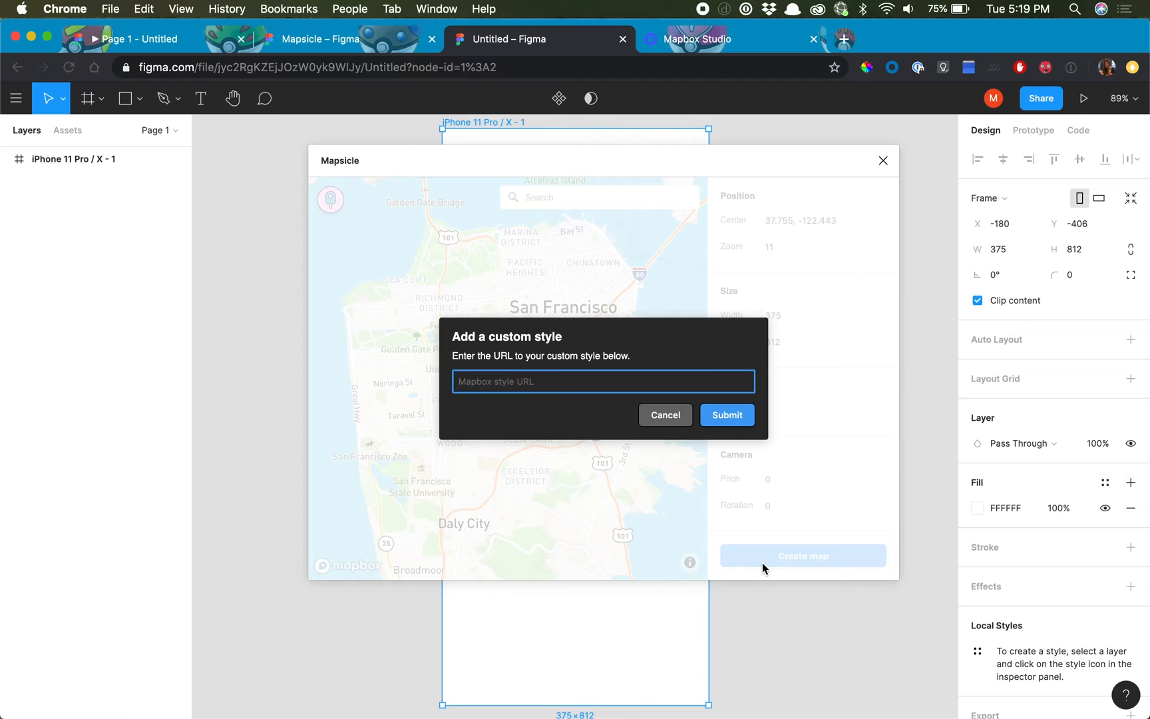
left_click(711, 39)
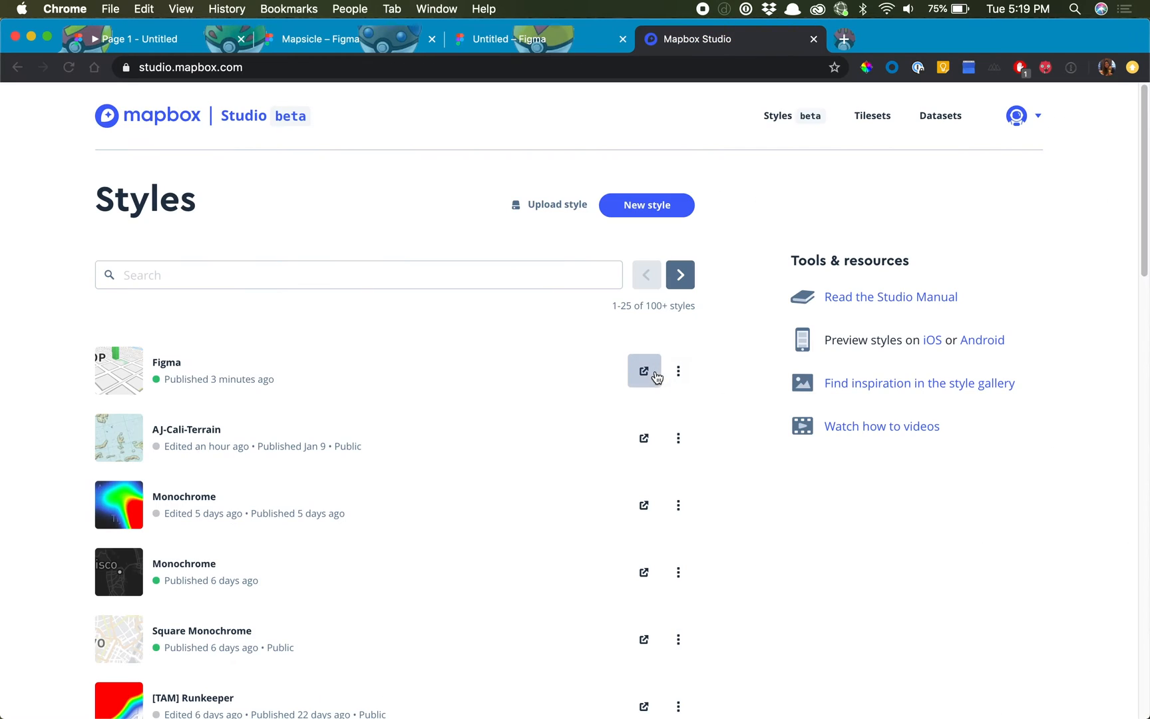
Step: Copy the Style URL of the Mapbox style named Figma and return to Figma
left_click(644, 371)
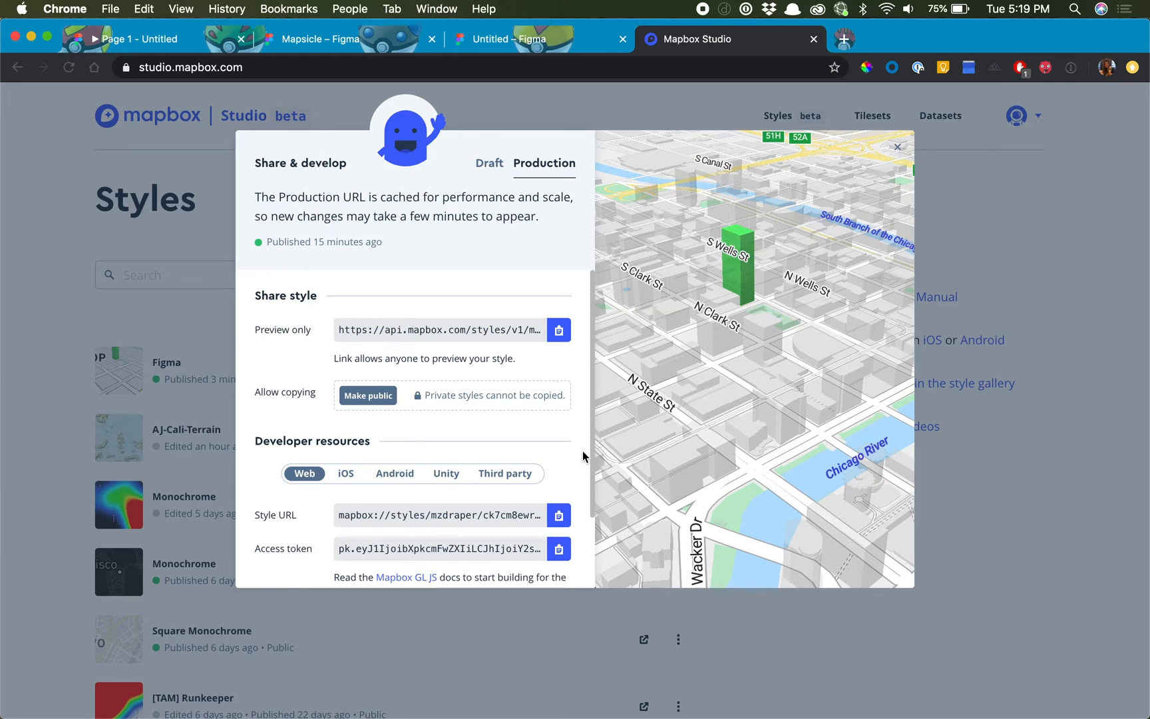
left_click(558, 515)
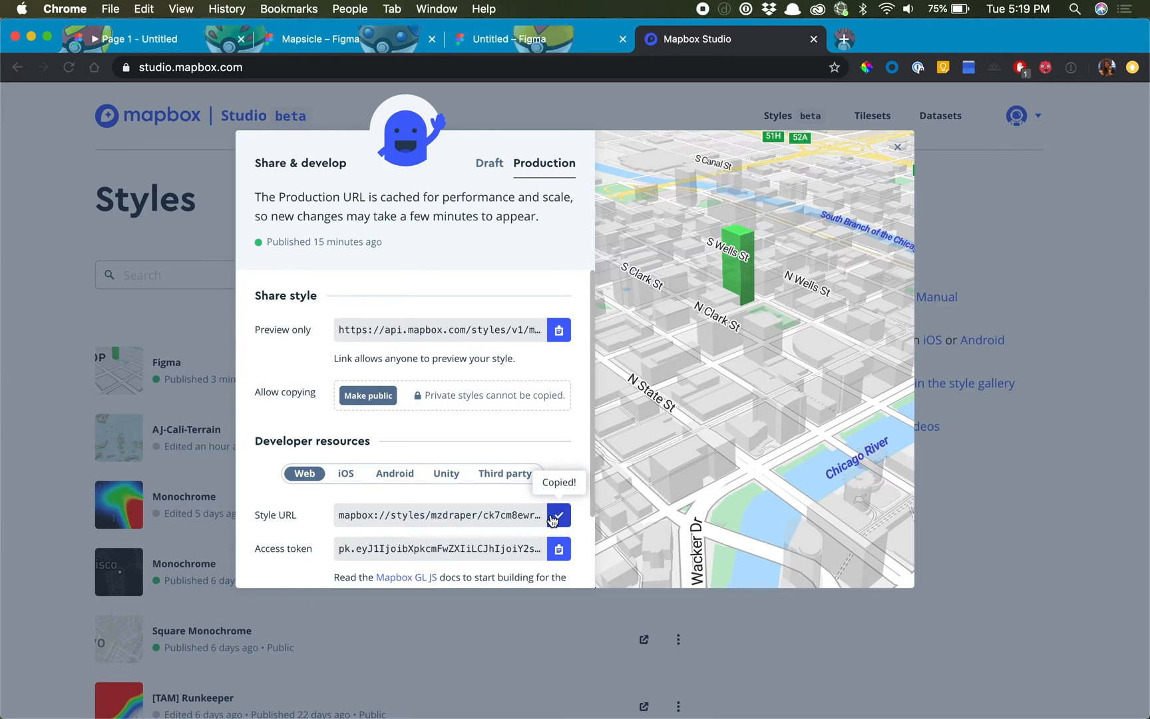
mouse_move(552, 139)
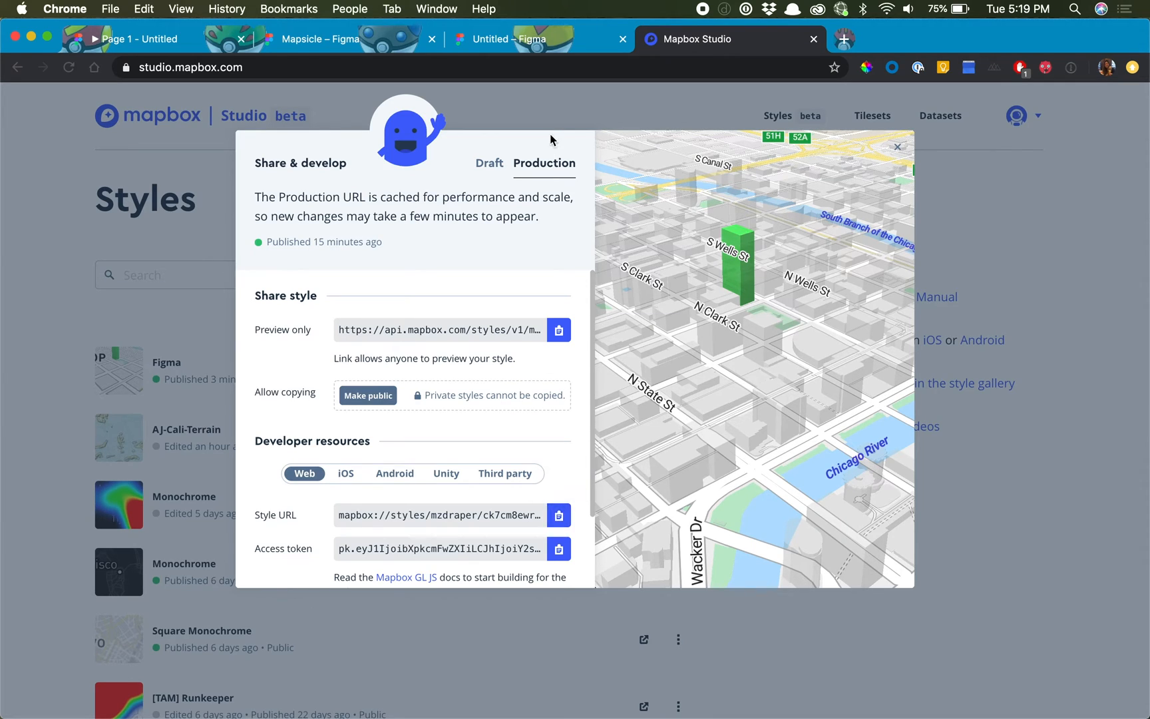
left_click(527, 38)
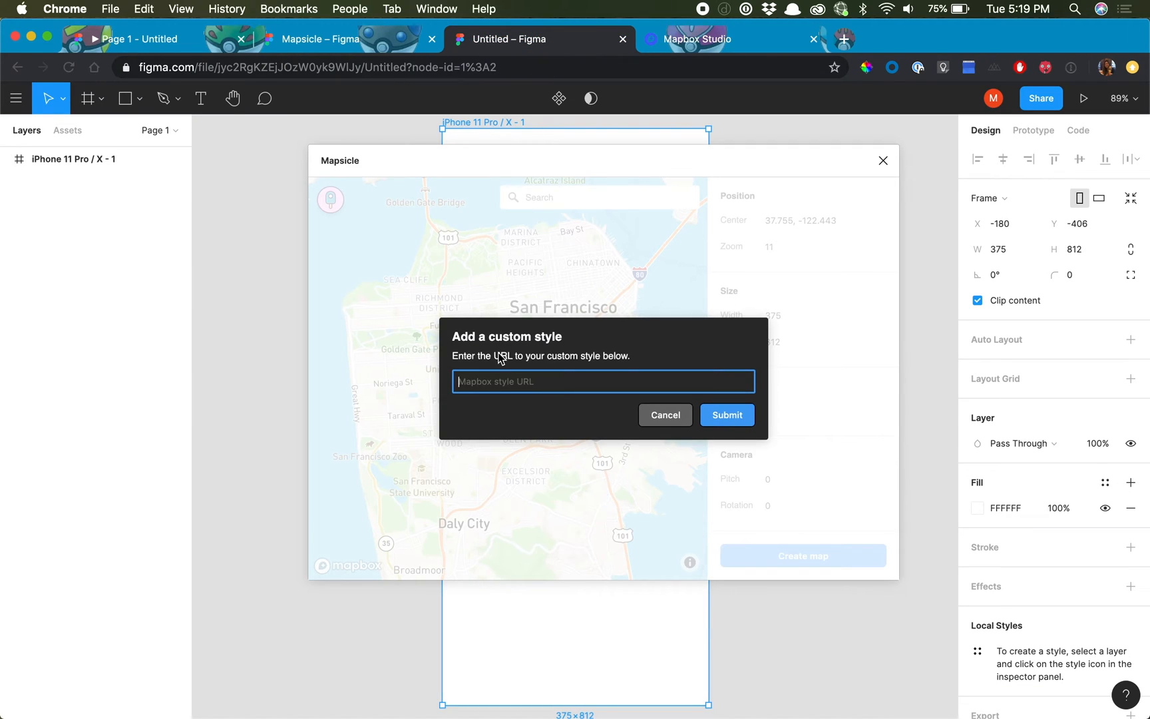
Step: Submit the style URL mapbox://styles/mzdrnoer/ck7cm8ewr0d031ikx8l0e9onv and apply the Figma style
type("mapbox://styles/mzdrnoer/ck7cm8ewr0d031ikx8l0e9onv")
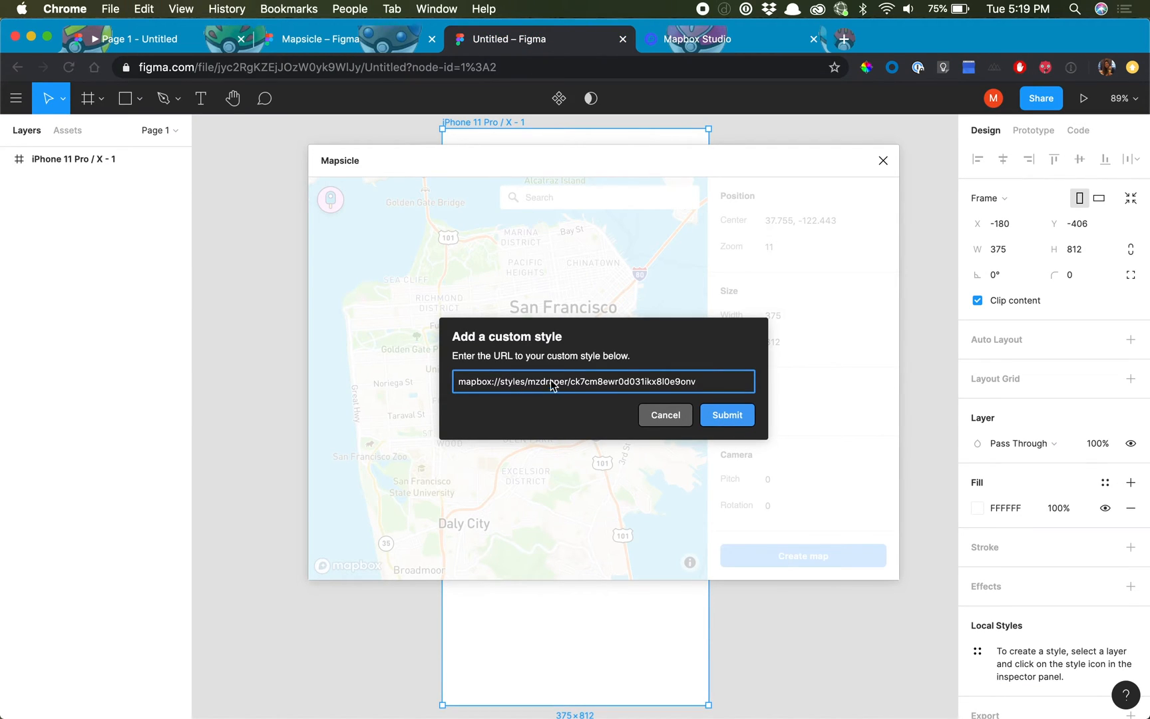
left_click(726, 415)
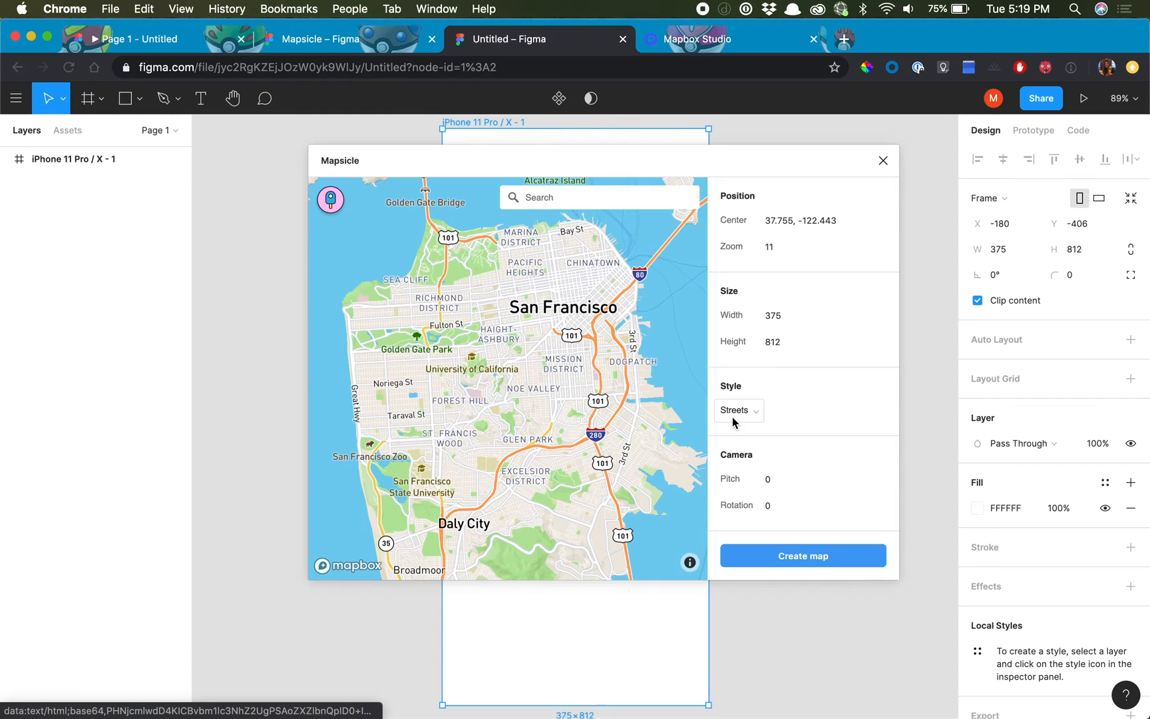
left_click(738, 410)
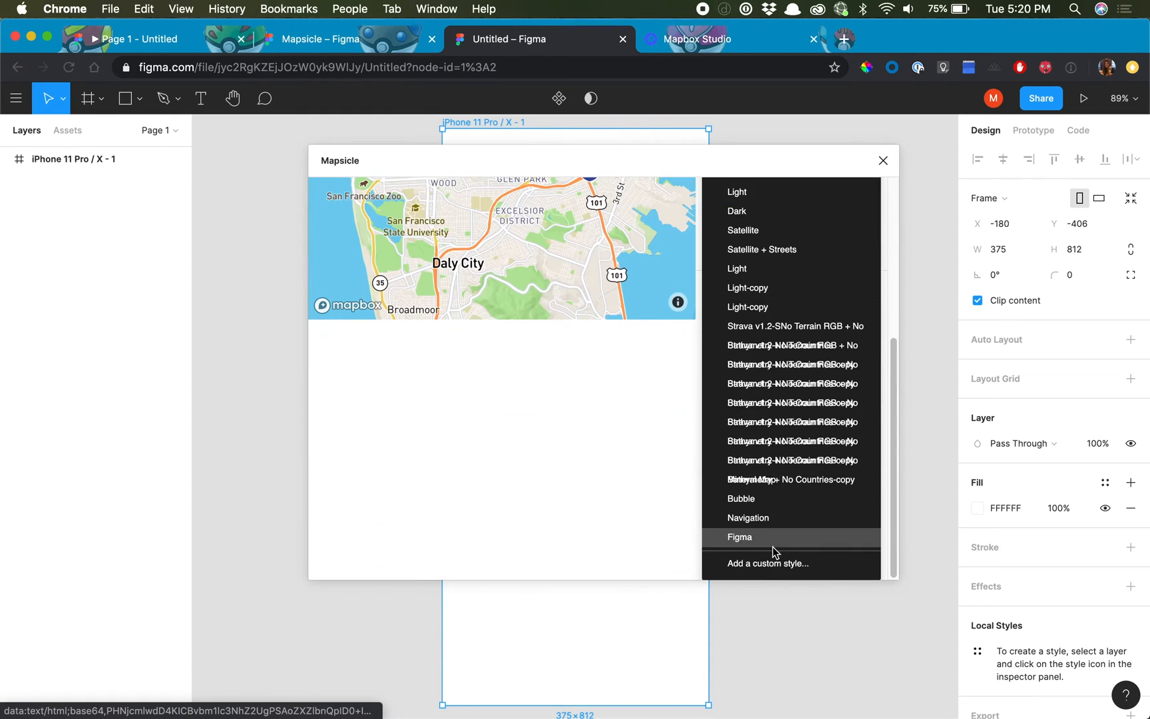
left_click(739, 537)
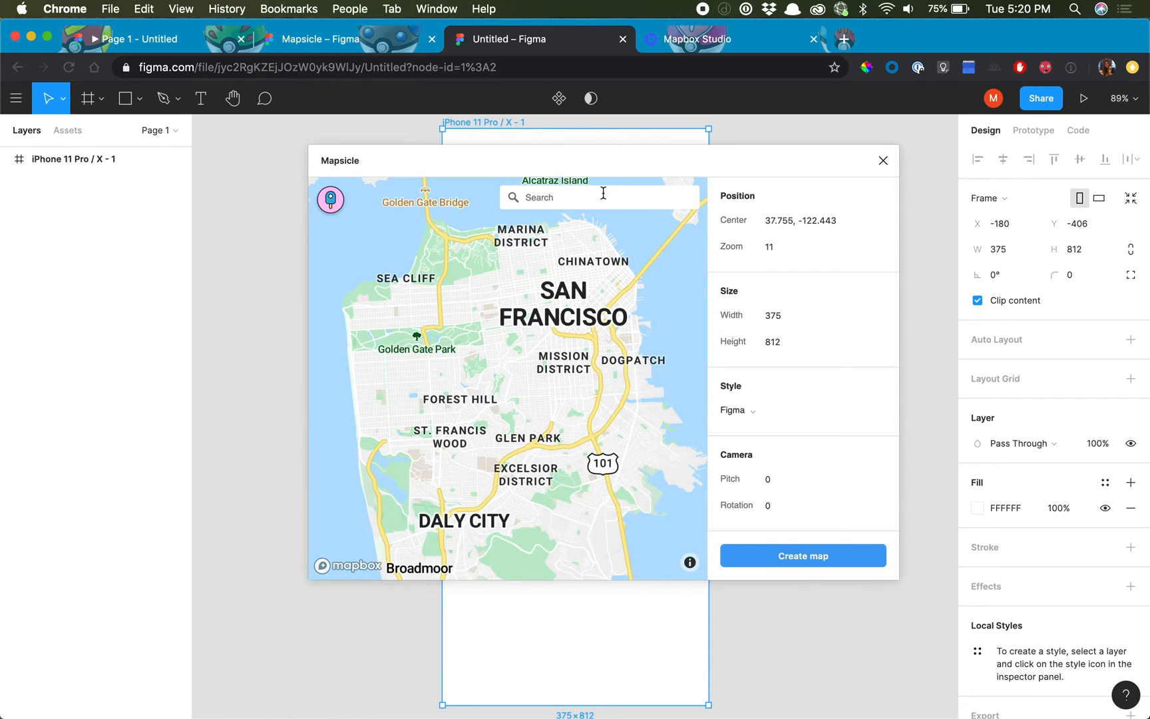
Step: Center the map on Chicago, Illinois, zoomed to 15.33 with 60 pitch and rotation
type("chic")
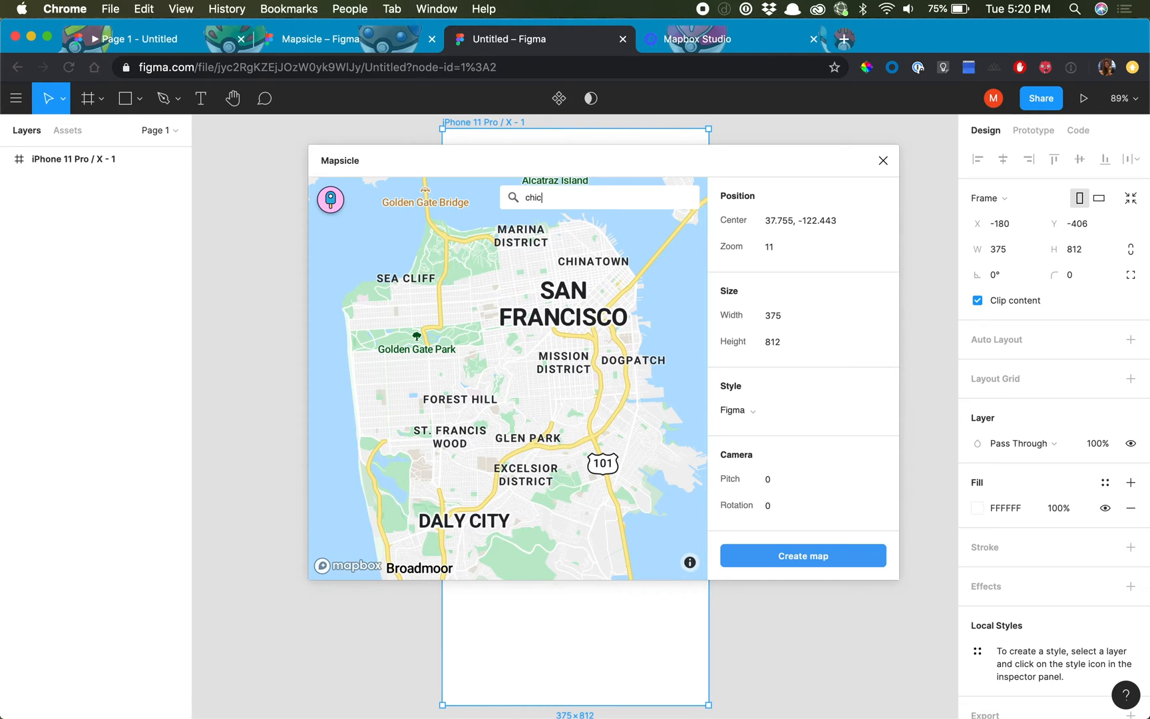
type("chicago ill")
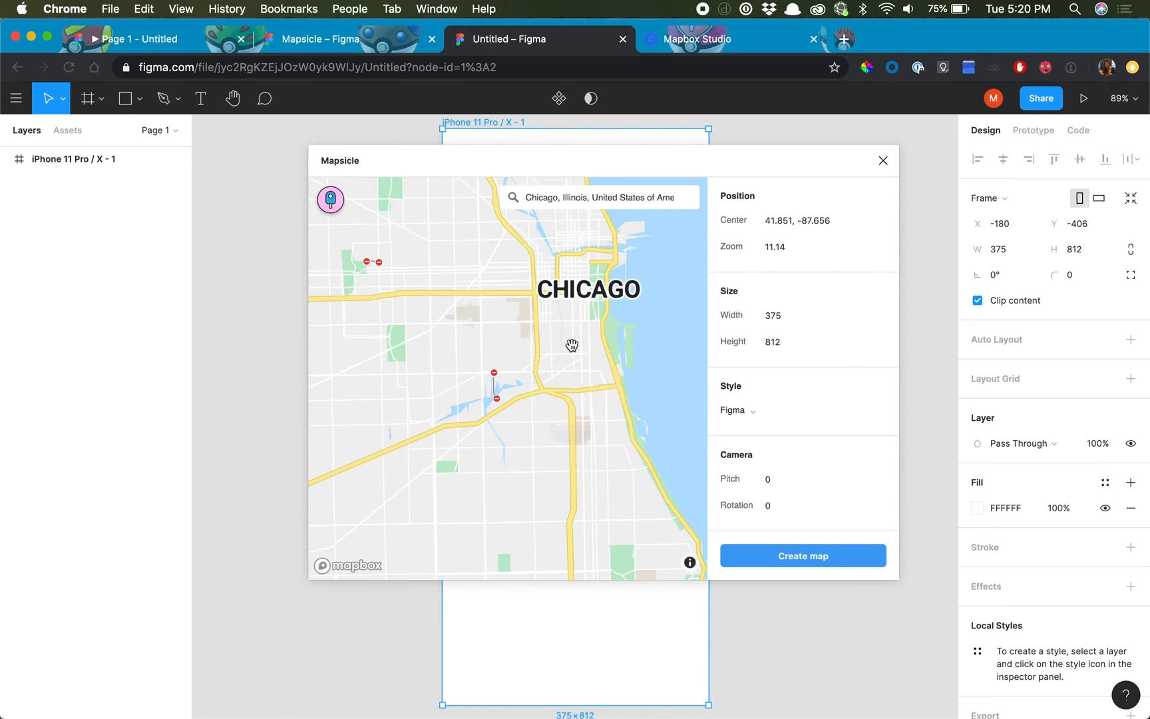
scroll("up", 3)
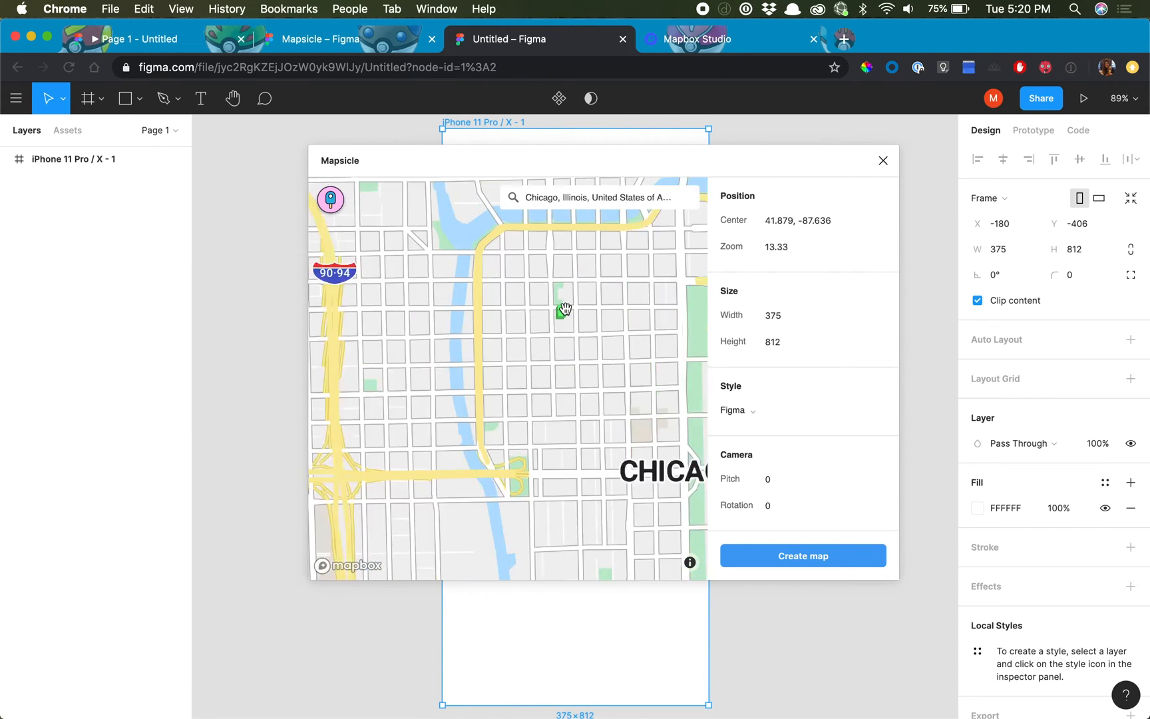
scroll("up", 3)
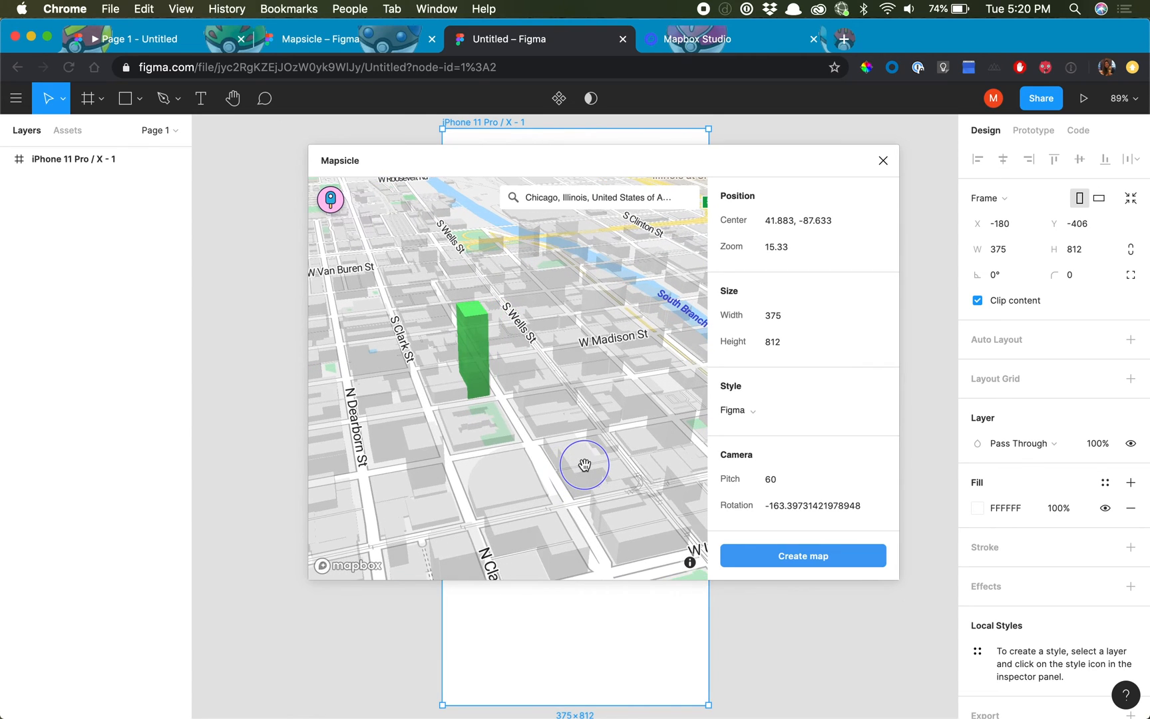
Step: Create the Chicago map as the fill of the 'iPhone 11 Pro / X - 1' frame
left_click(802, 555)
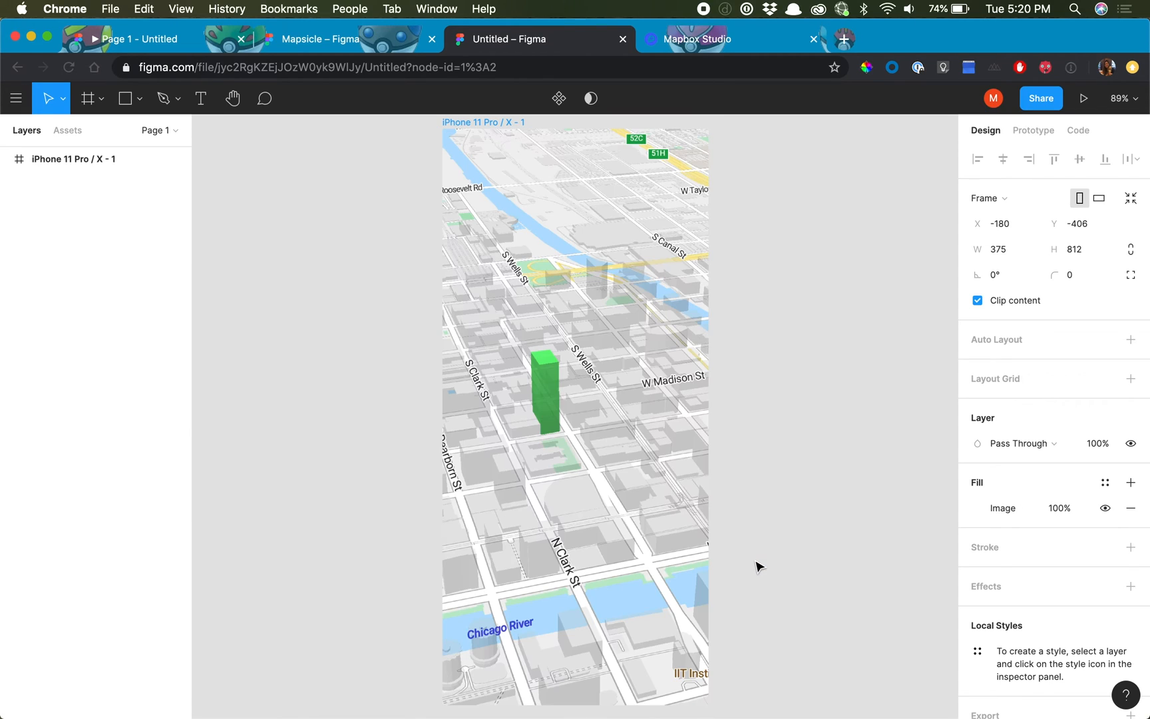
left_click(571, 437)
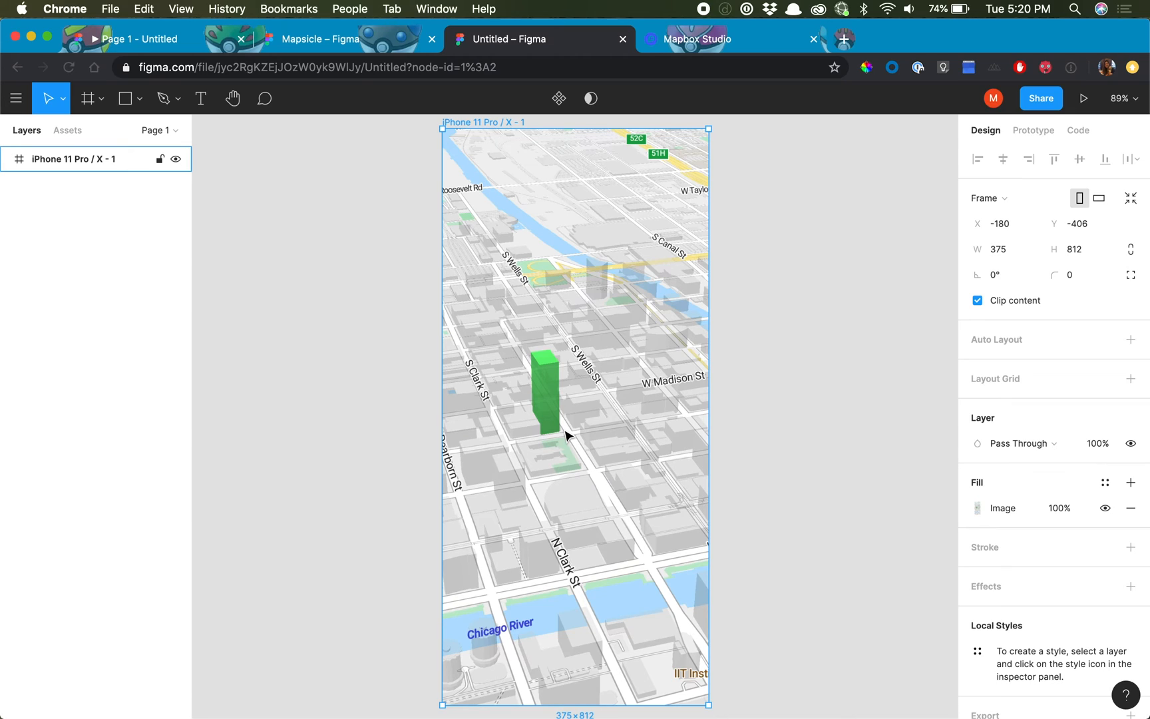
mouse_move(603, 491)
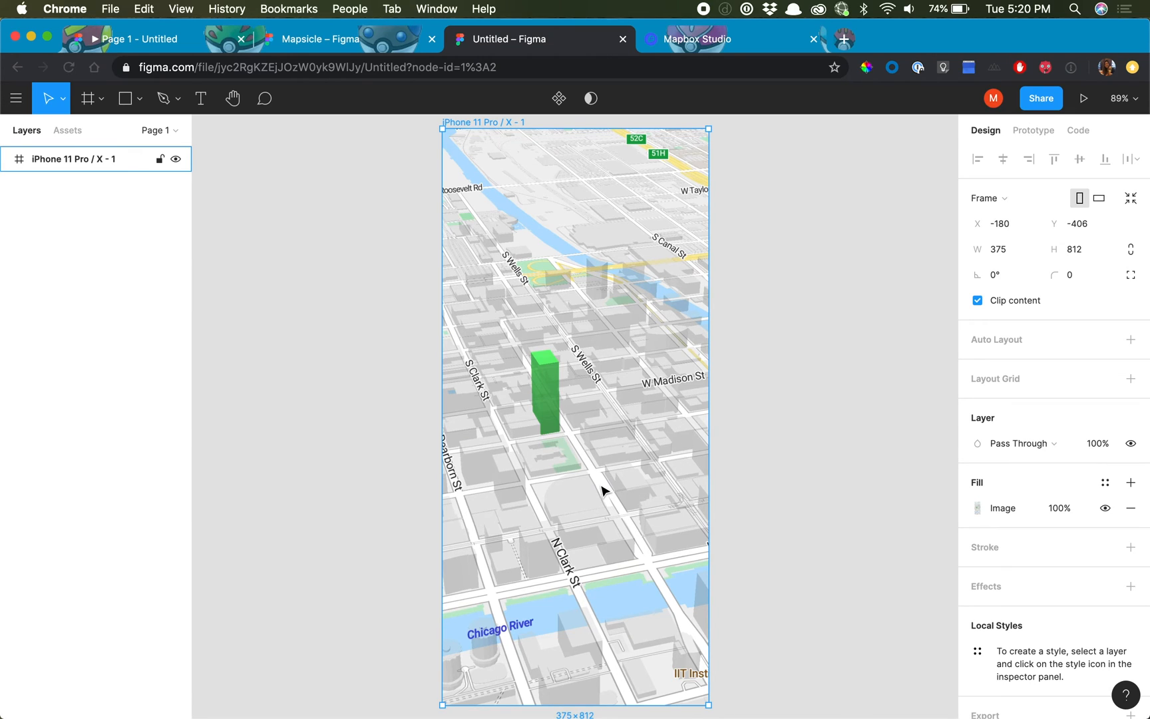
mouse_move(675, 499)
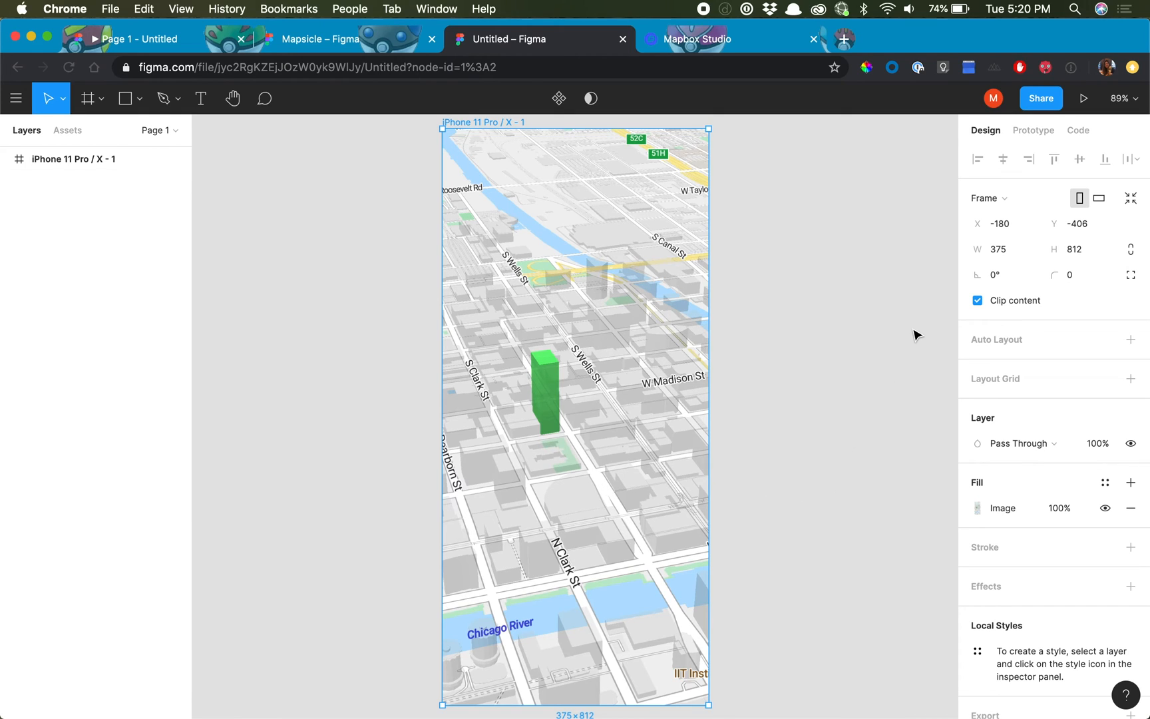
left_click(1032, 130)
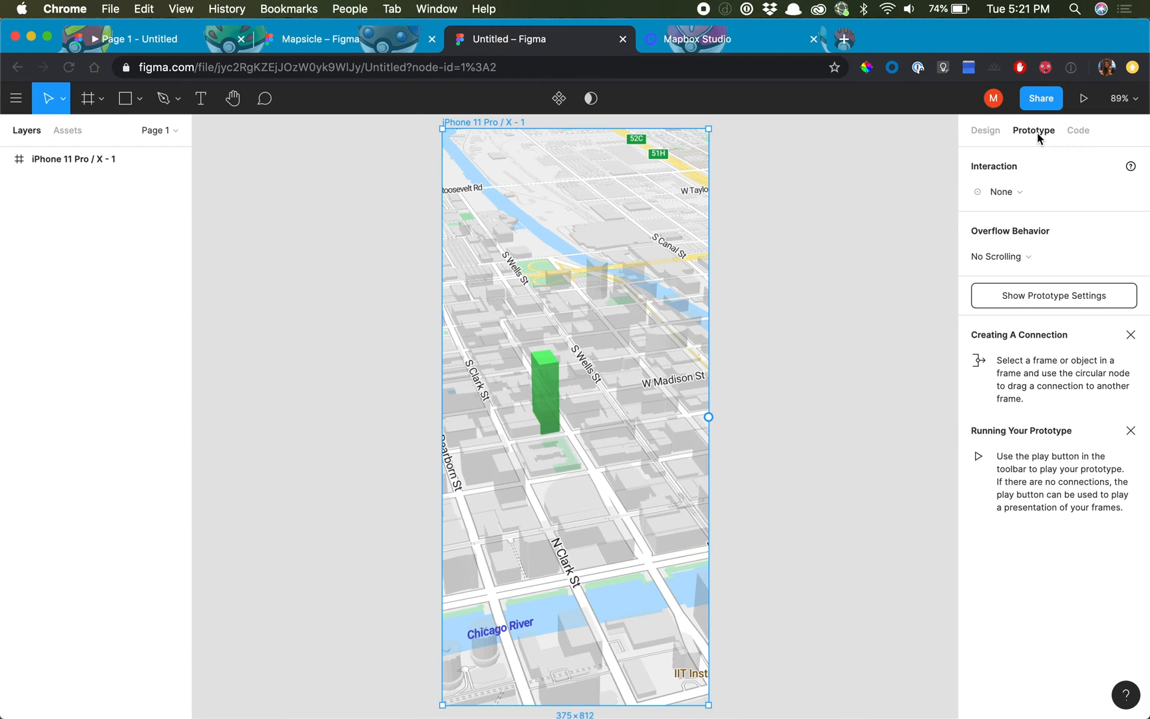
mouse_move(1034, 191)
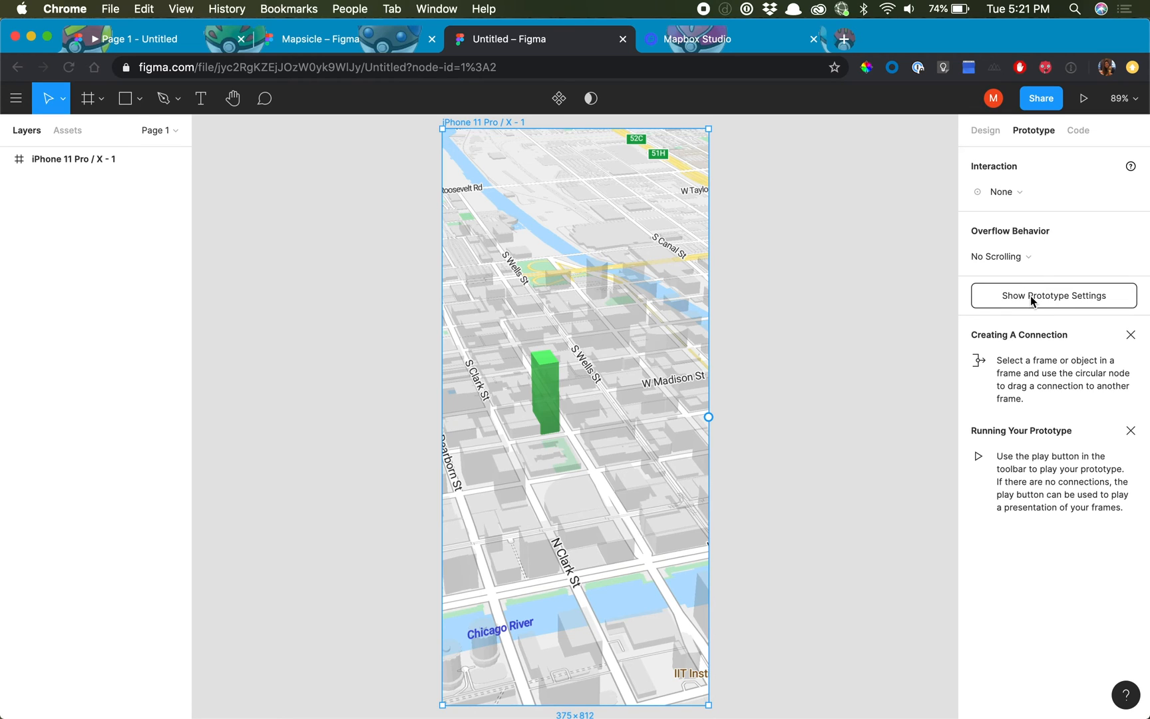
Step: Present the prototype in a Midnight Green iPhone 11 Pro on an FFF background
left_click(1052, 295)
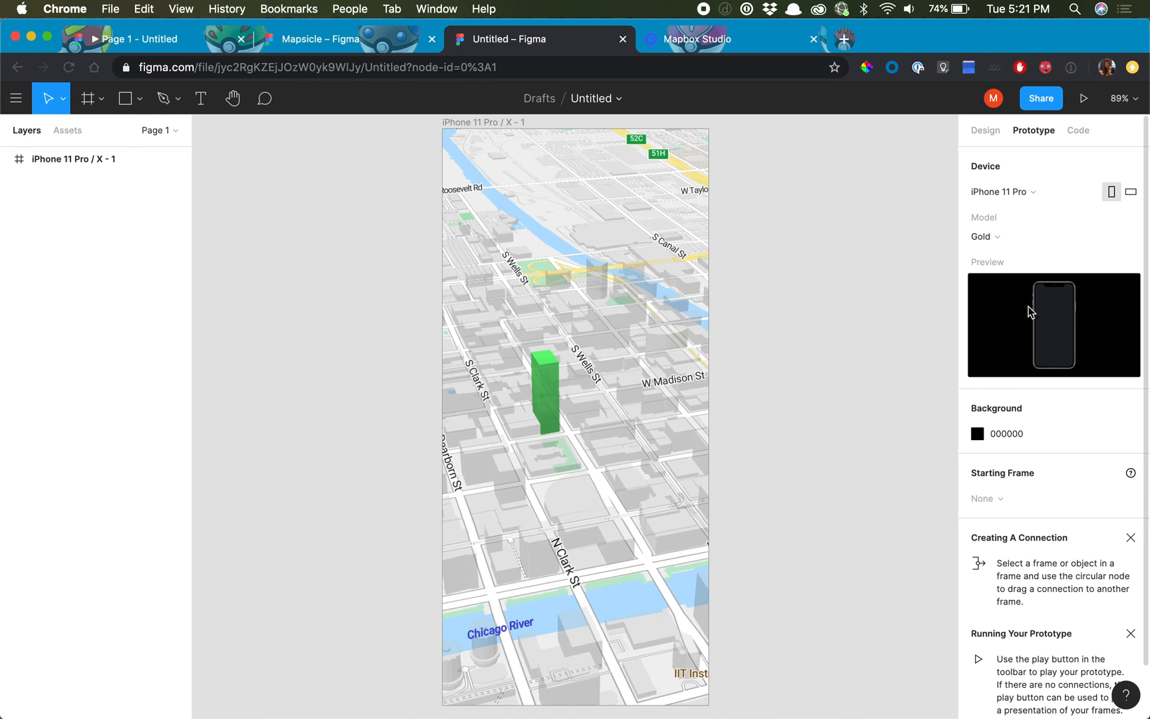
left_click(1025, 236)
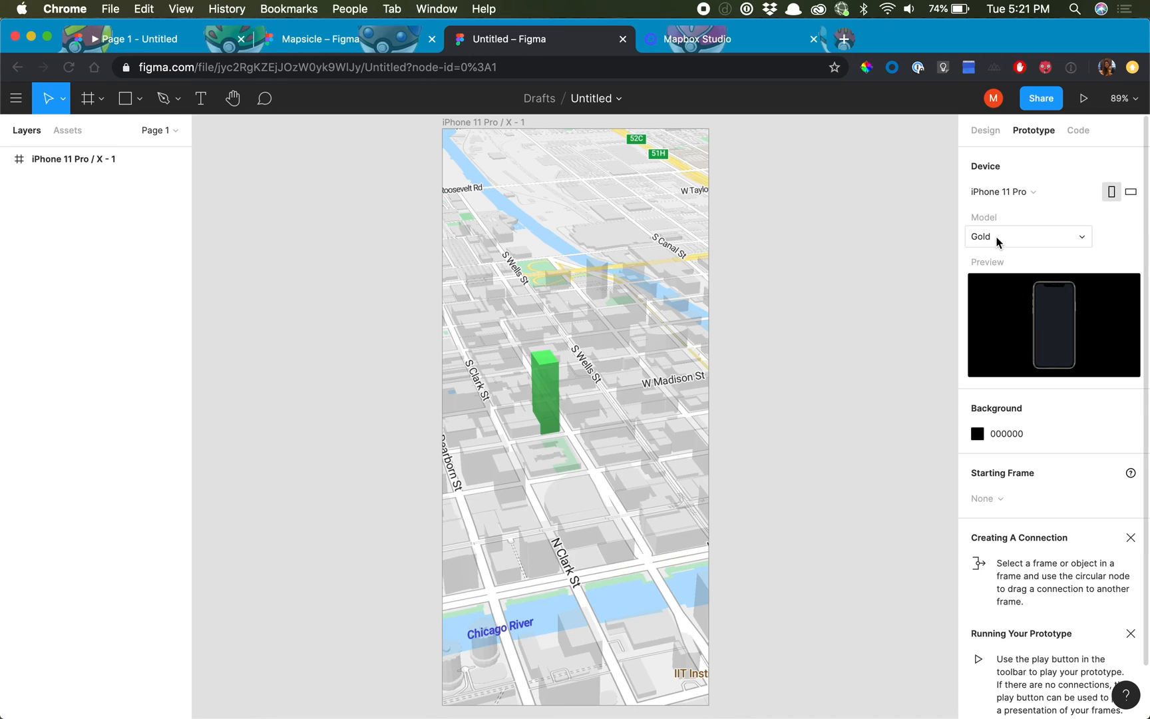
left_click(1028, 236)
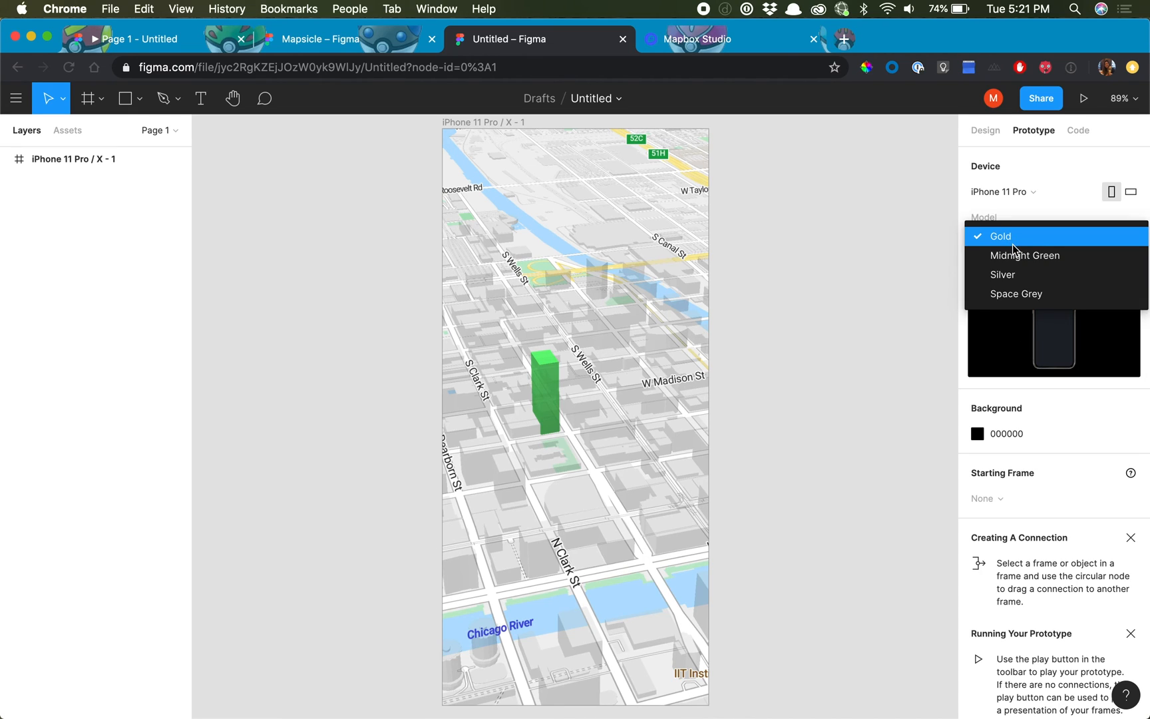
left_click(1025, 255)
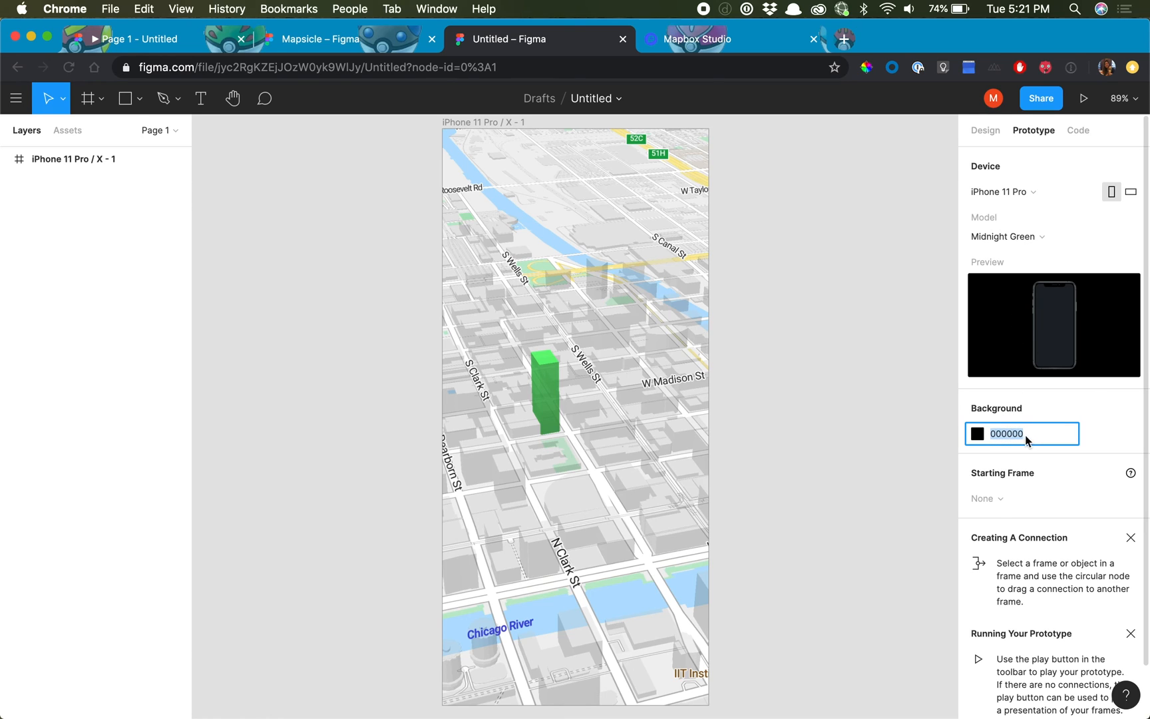
type("fff")
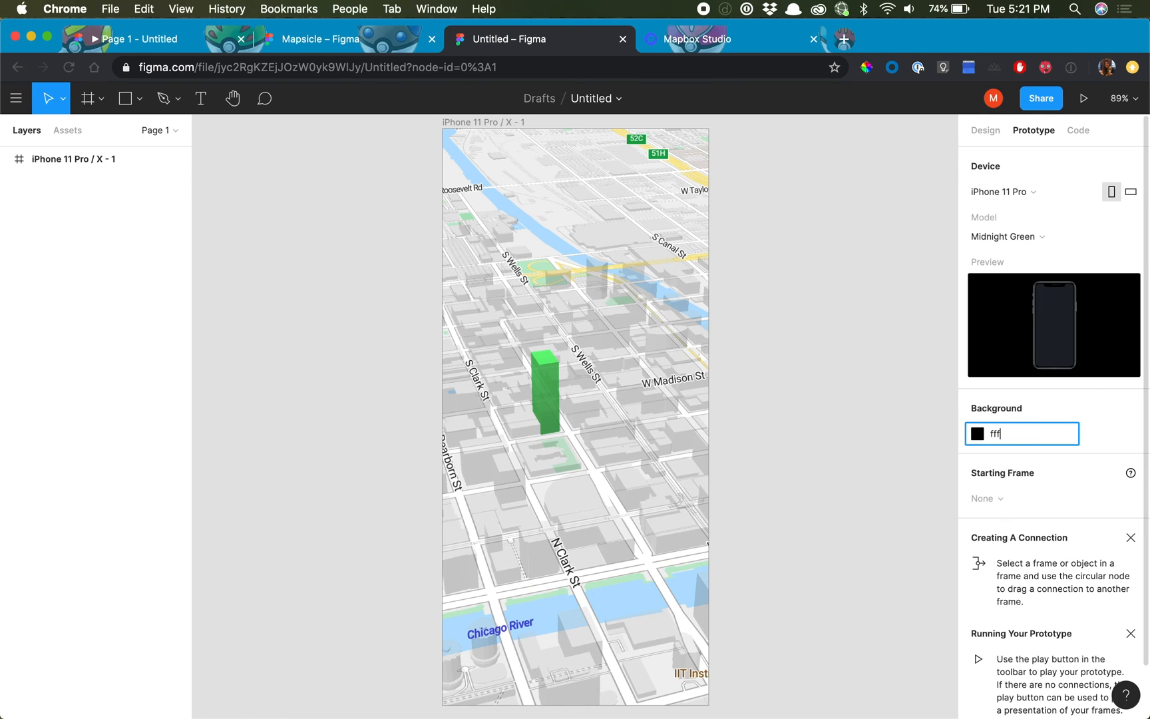
key("Return")
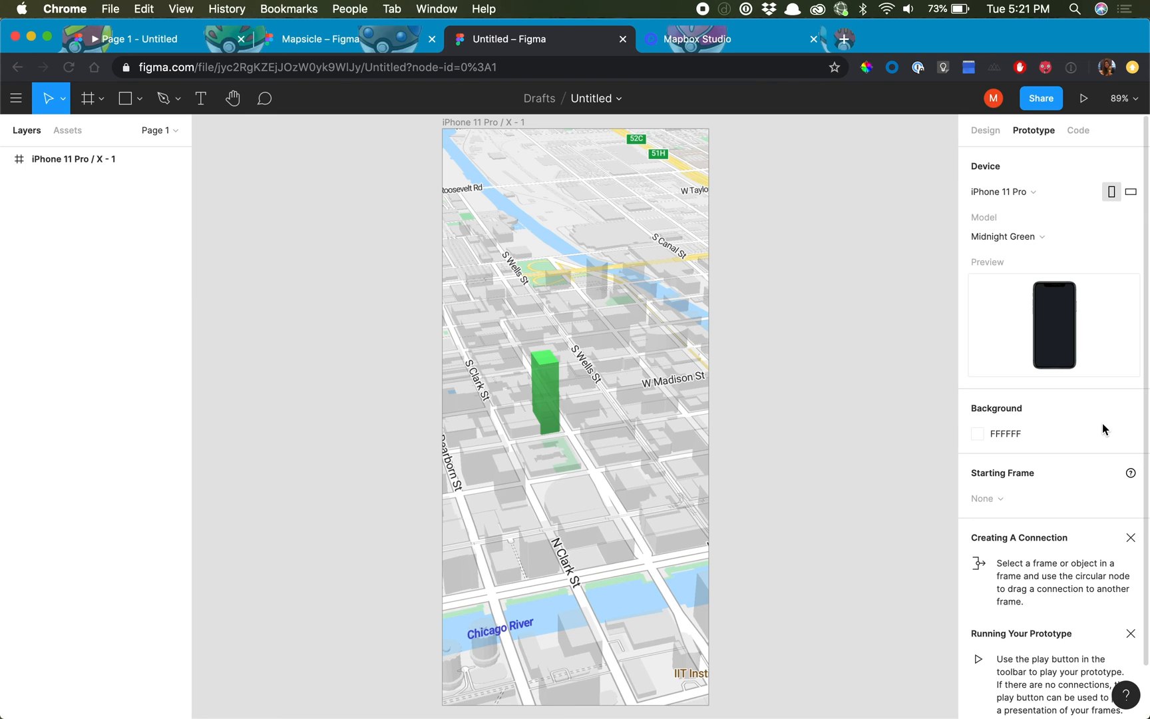
mouse_move(1084, 100)
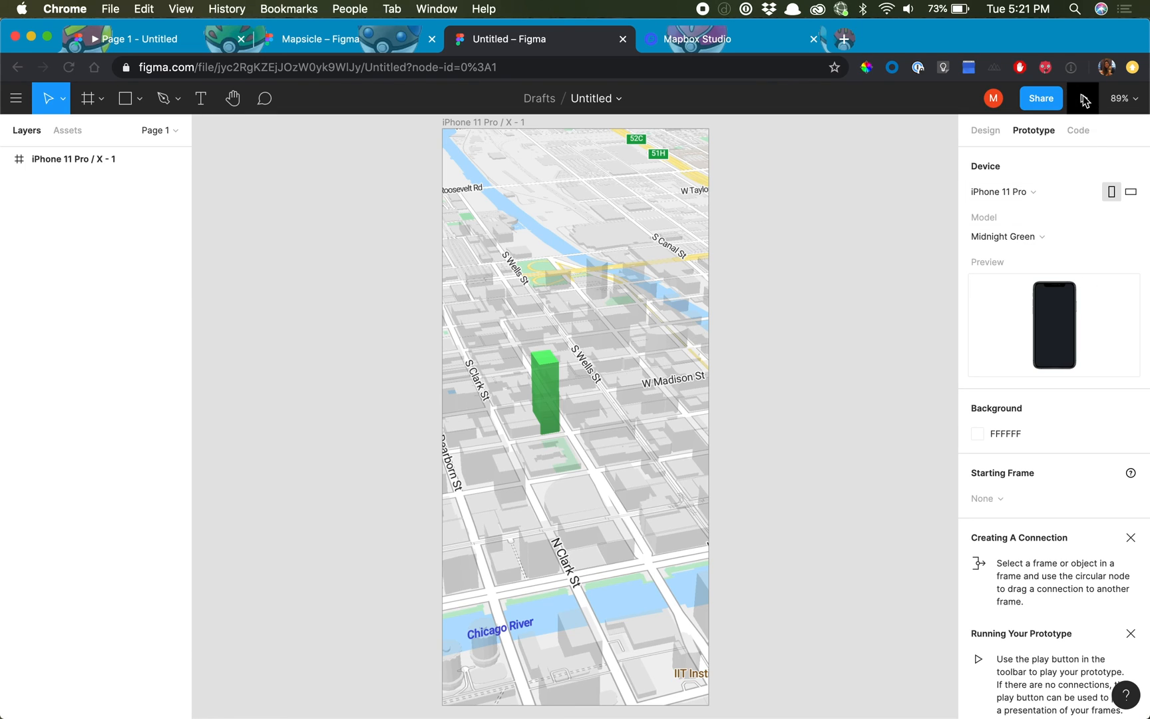
left_click(1083, 99)
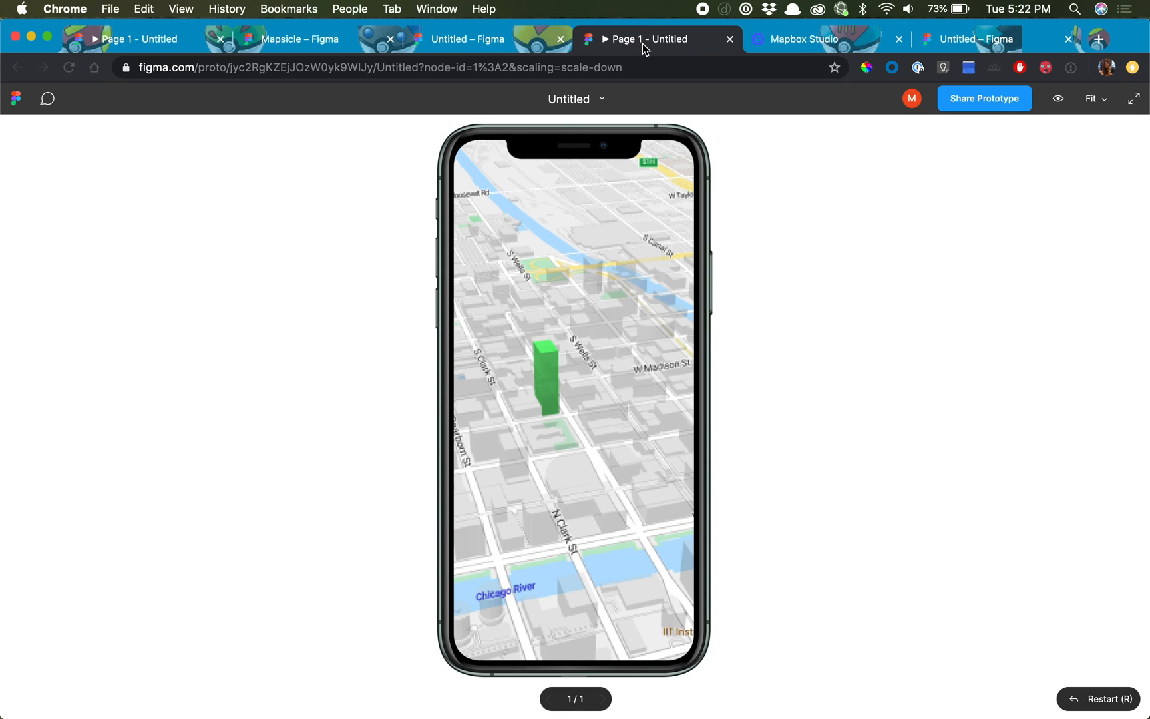